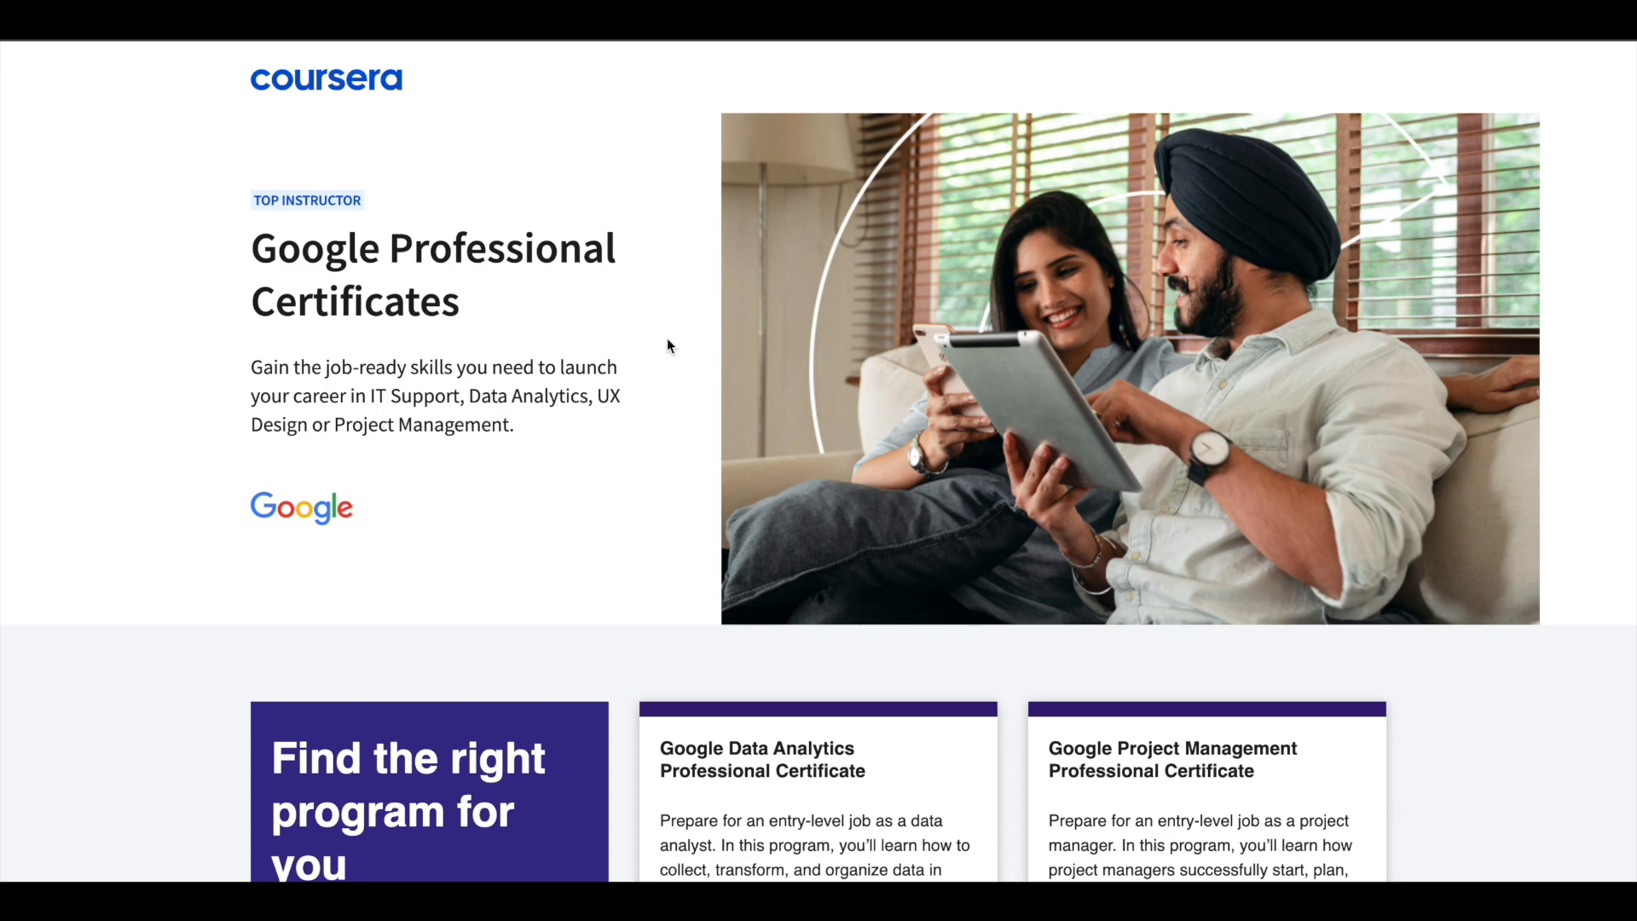
# Skim the Python course overview and its first lessons, returning toward the top.
pyautogui.scroll(-3)
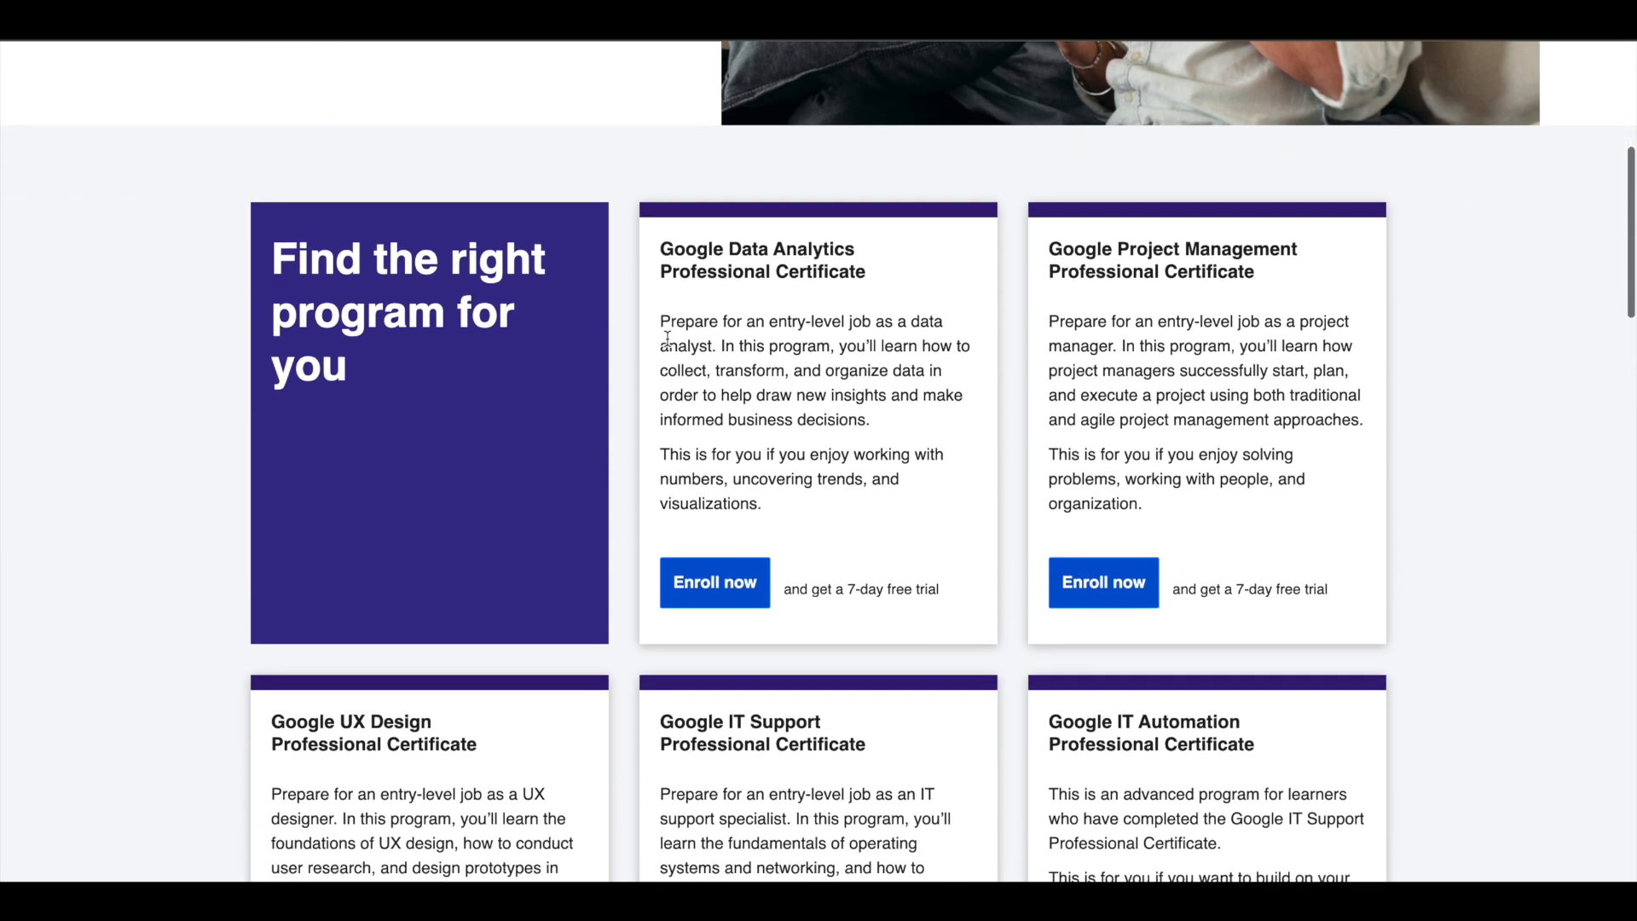
pyautogui.scroll(-3)
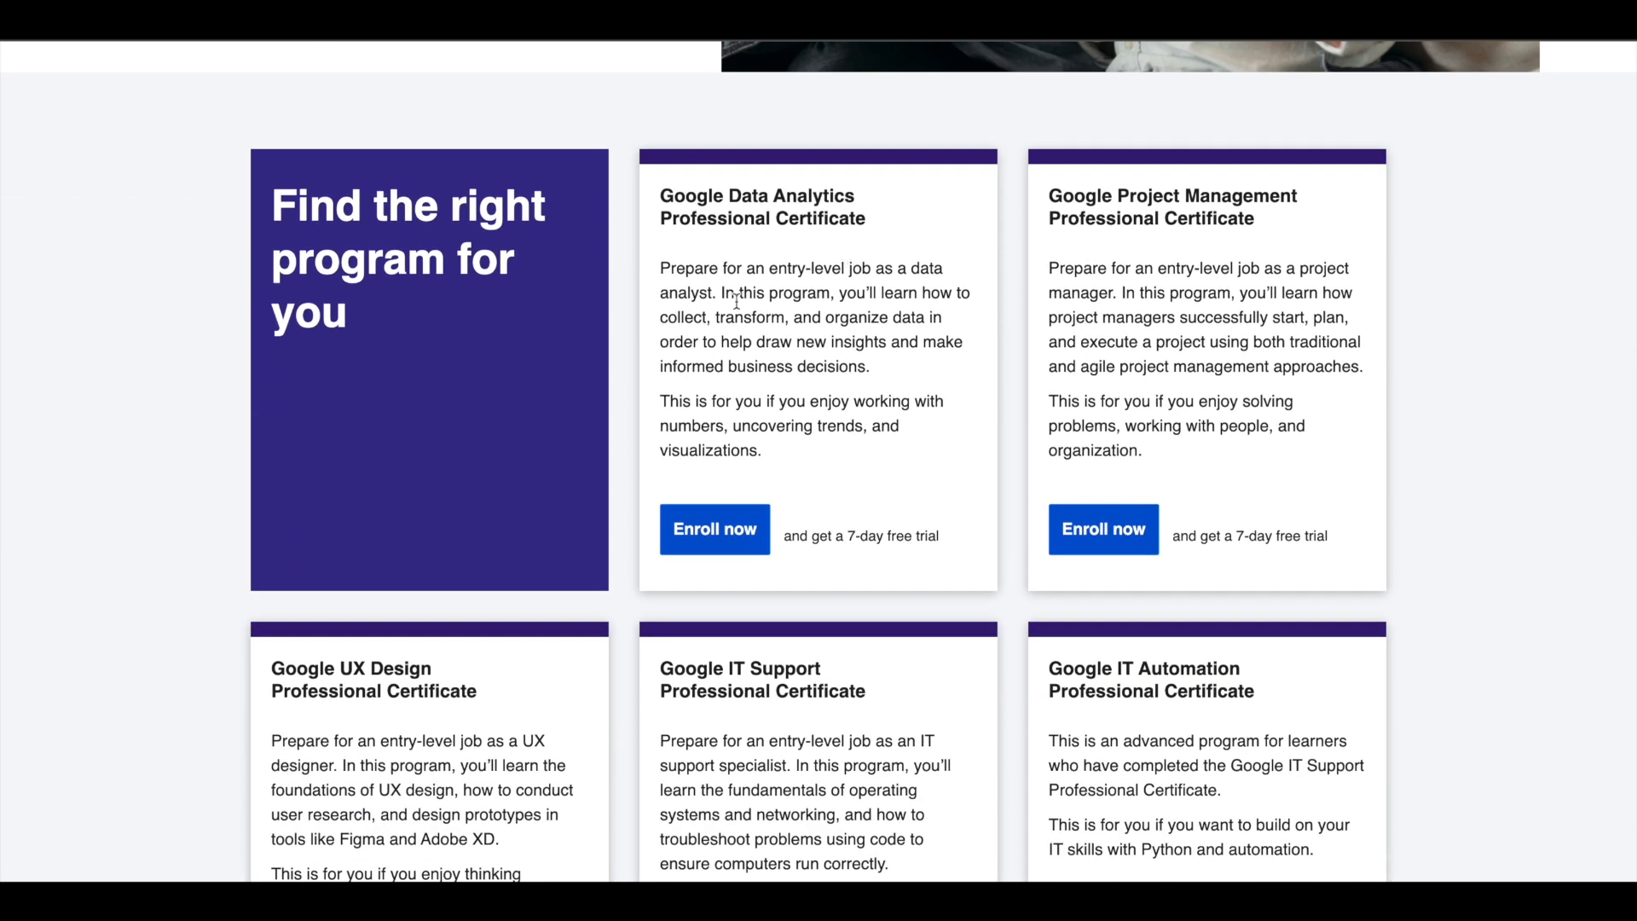
pyautogui.scroll(-3)
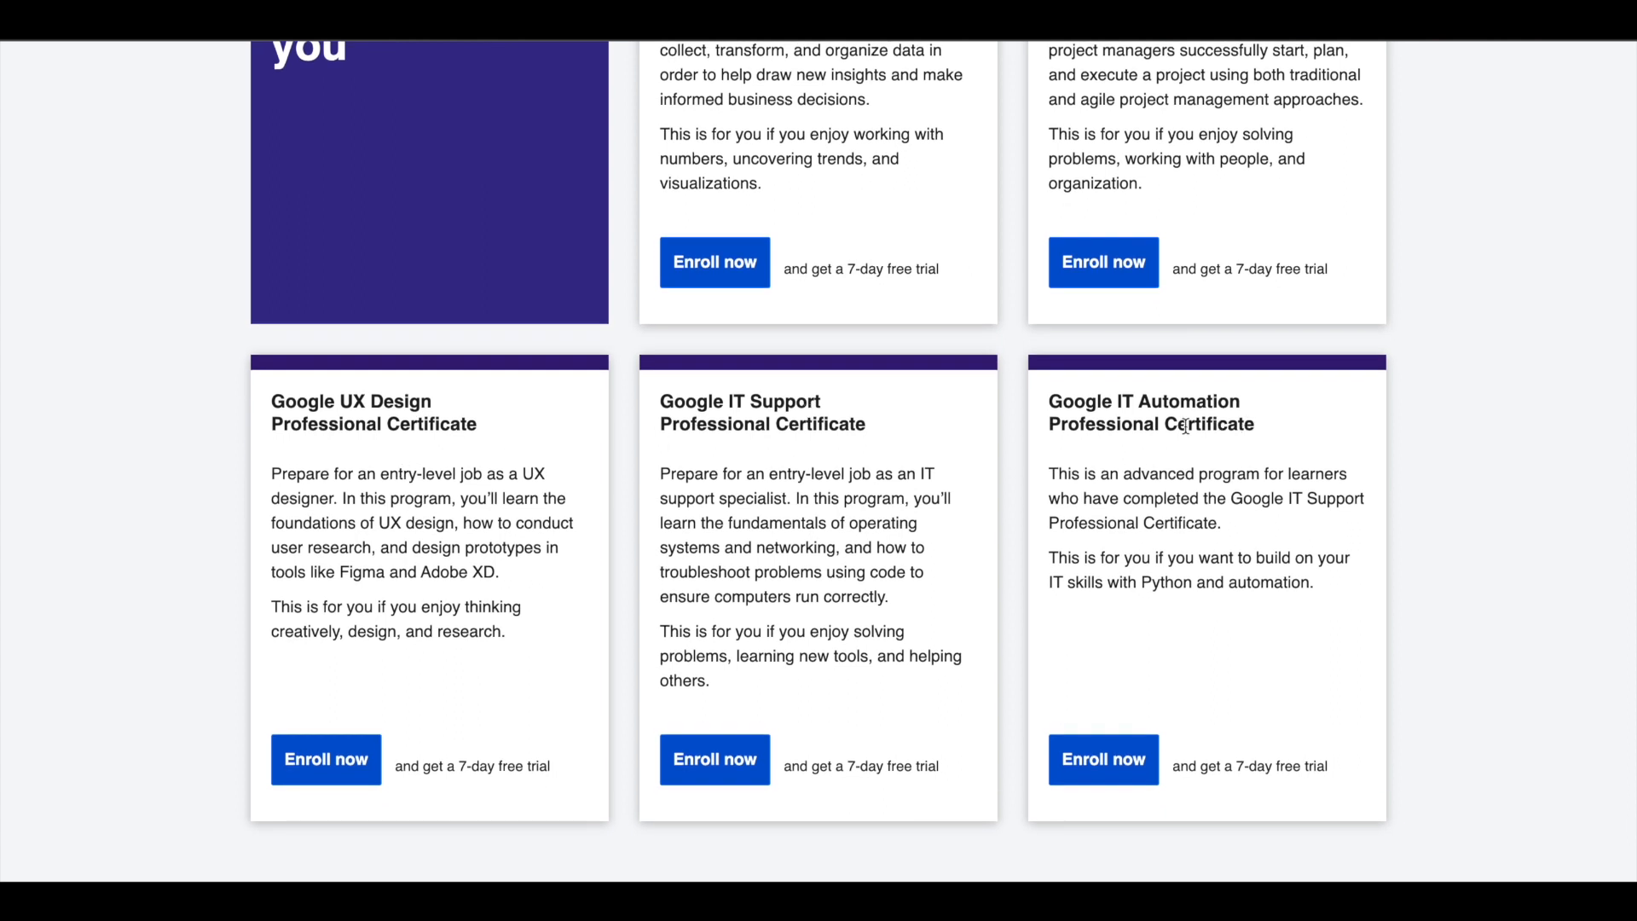
pyautogui.scroll(3)
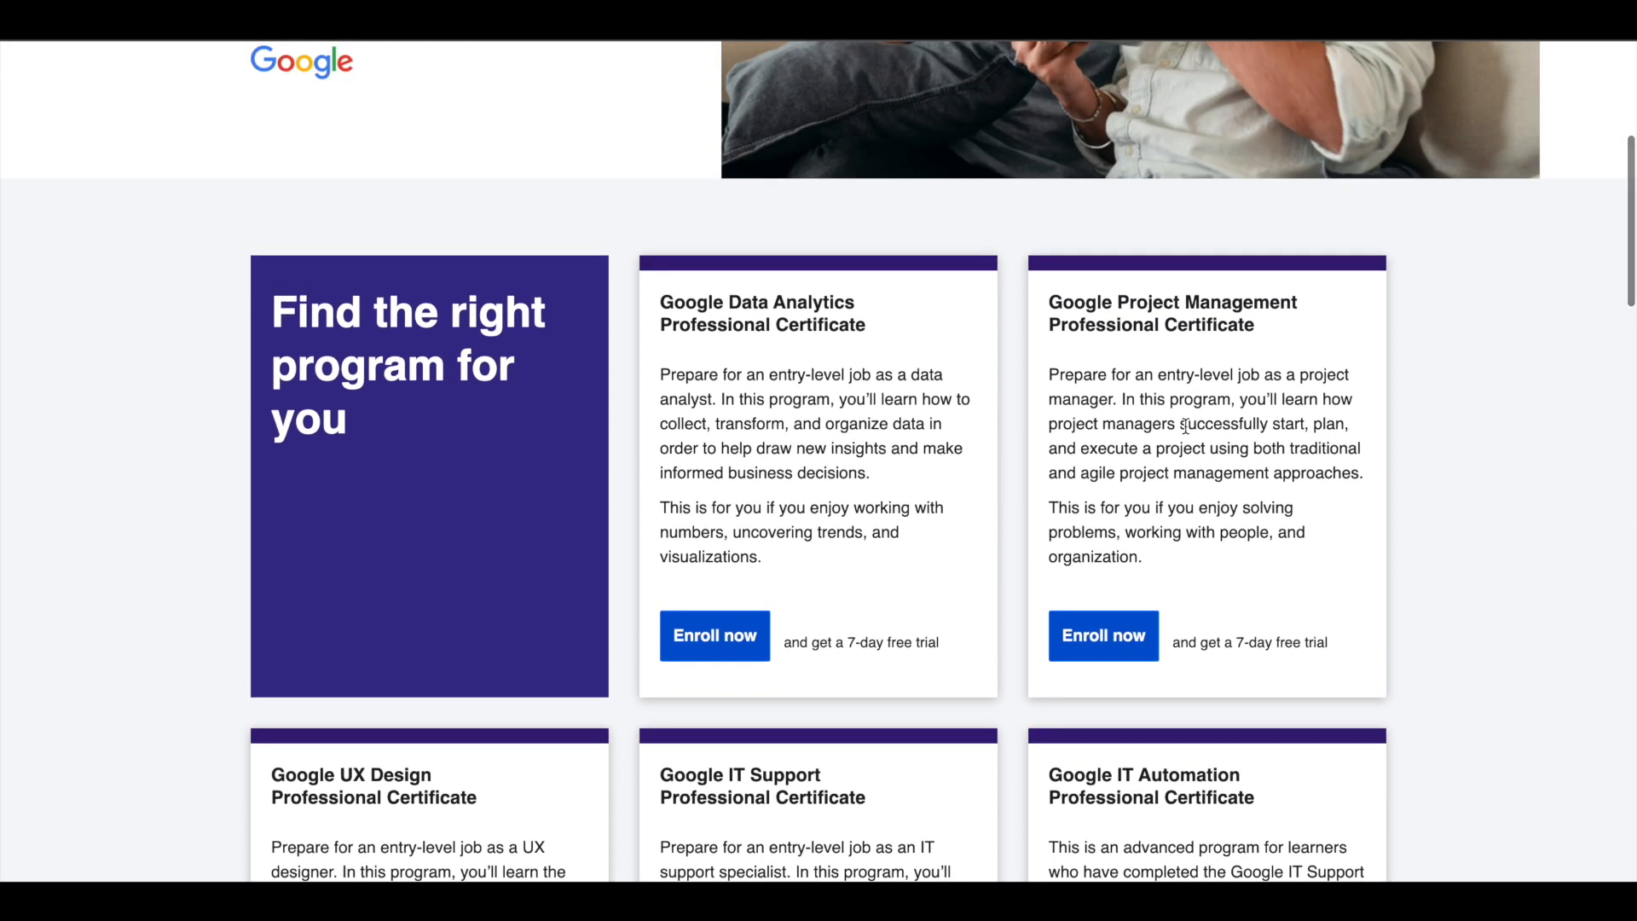
pyautogui.moveTo(999, 383)
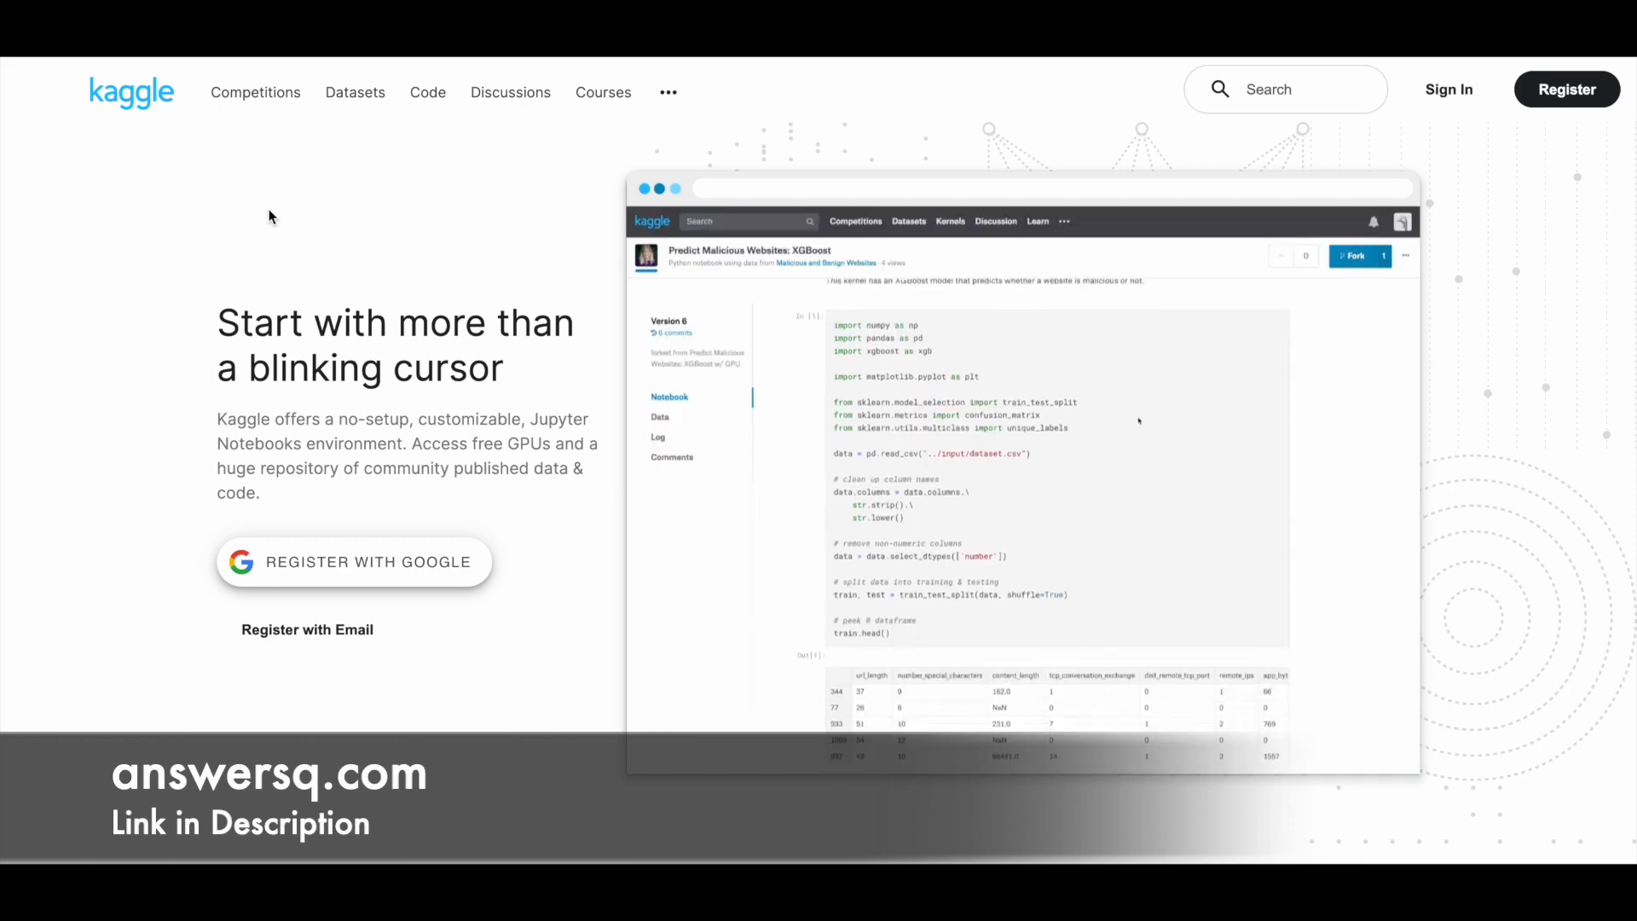
# Review all seven Python lessons and the bonus Titanic Tutorial, then return to the course overview.
pyautogui.scroll(-3)
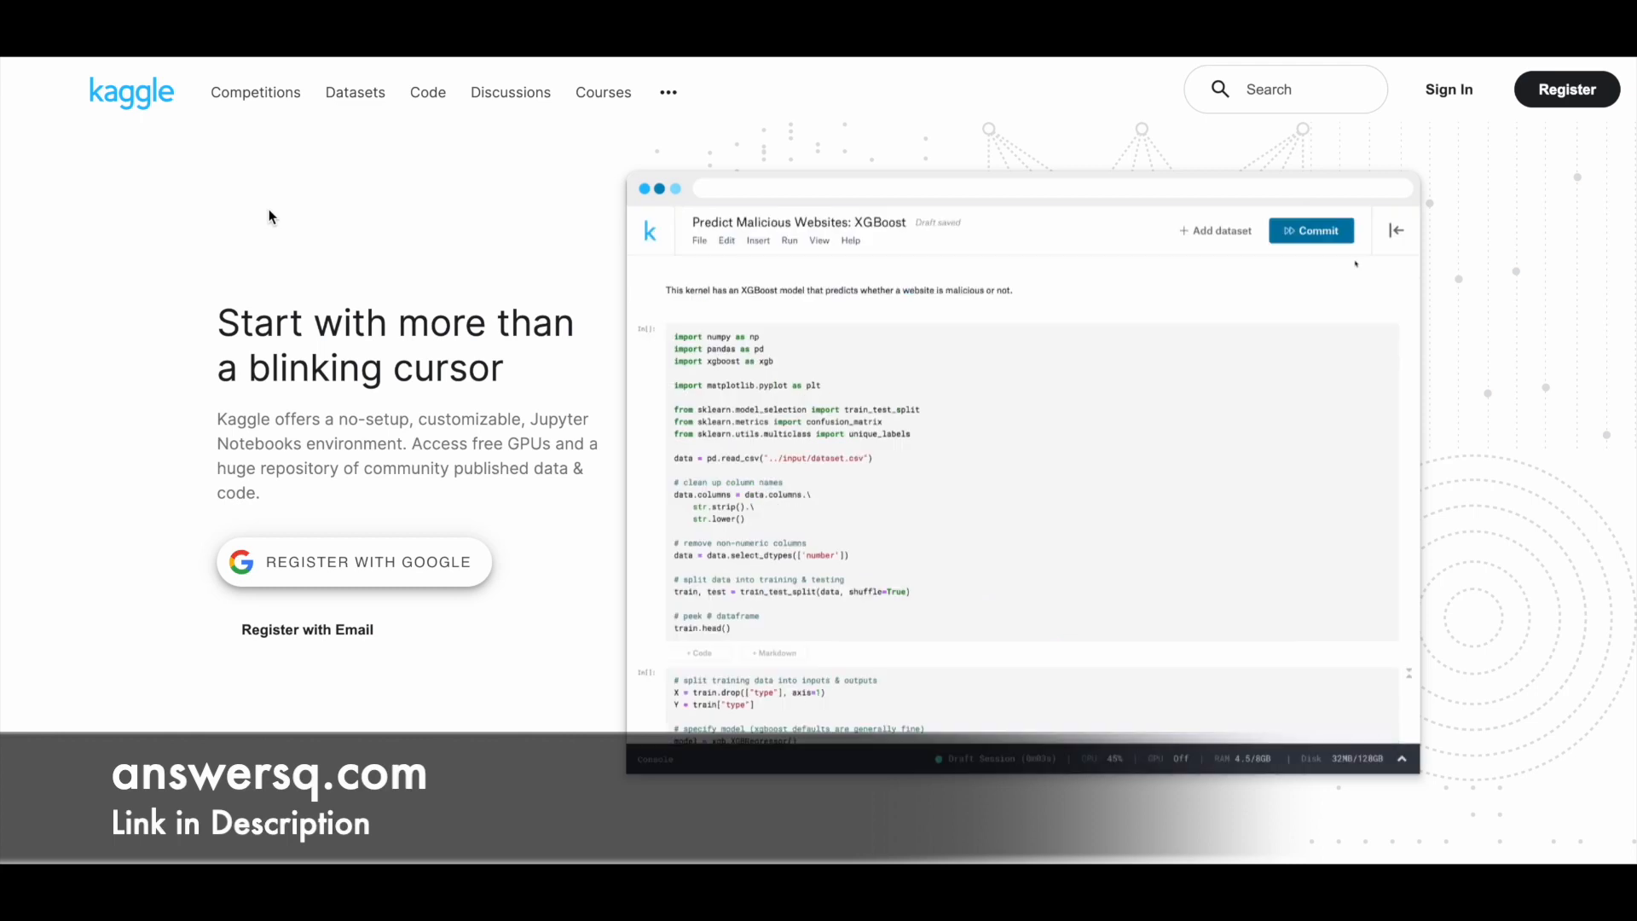
pyautogui.scroll(-3)
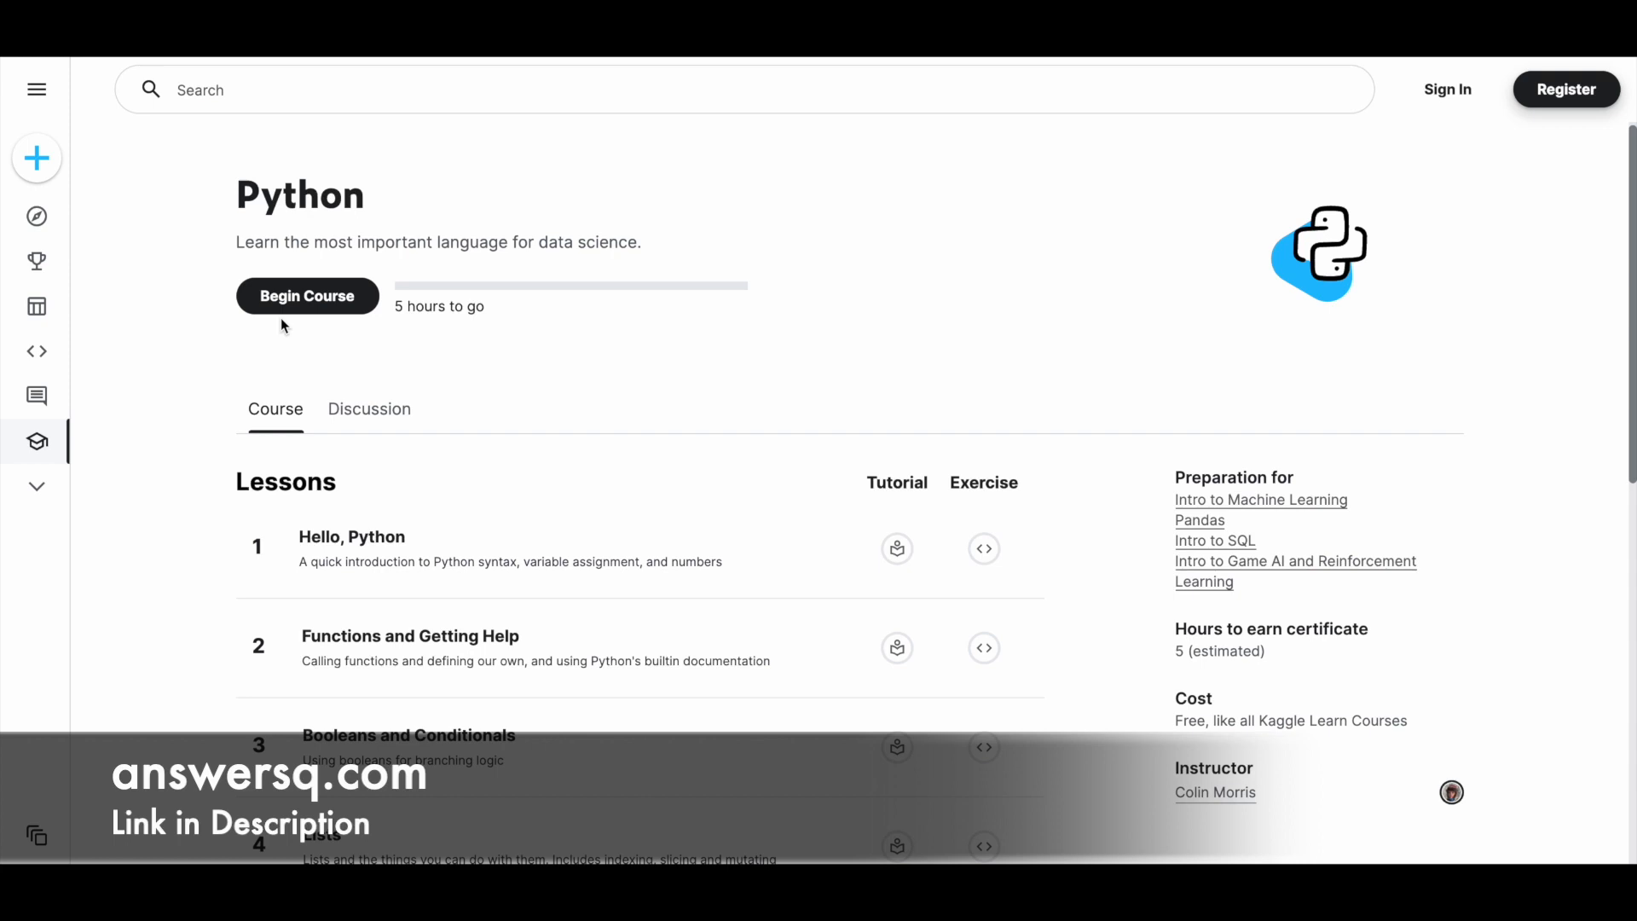
pyautogui.scroll(-3)
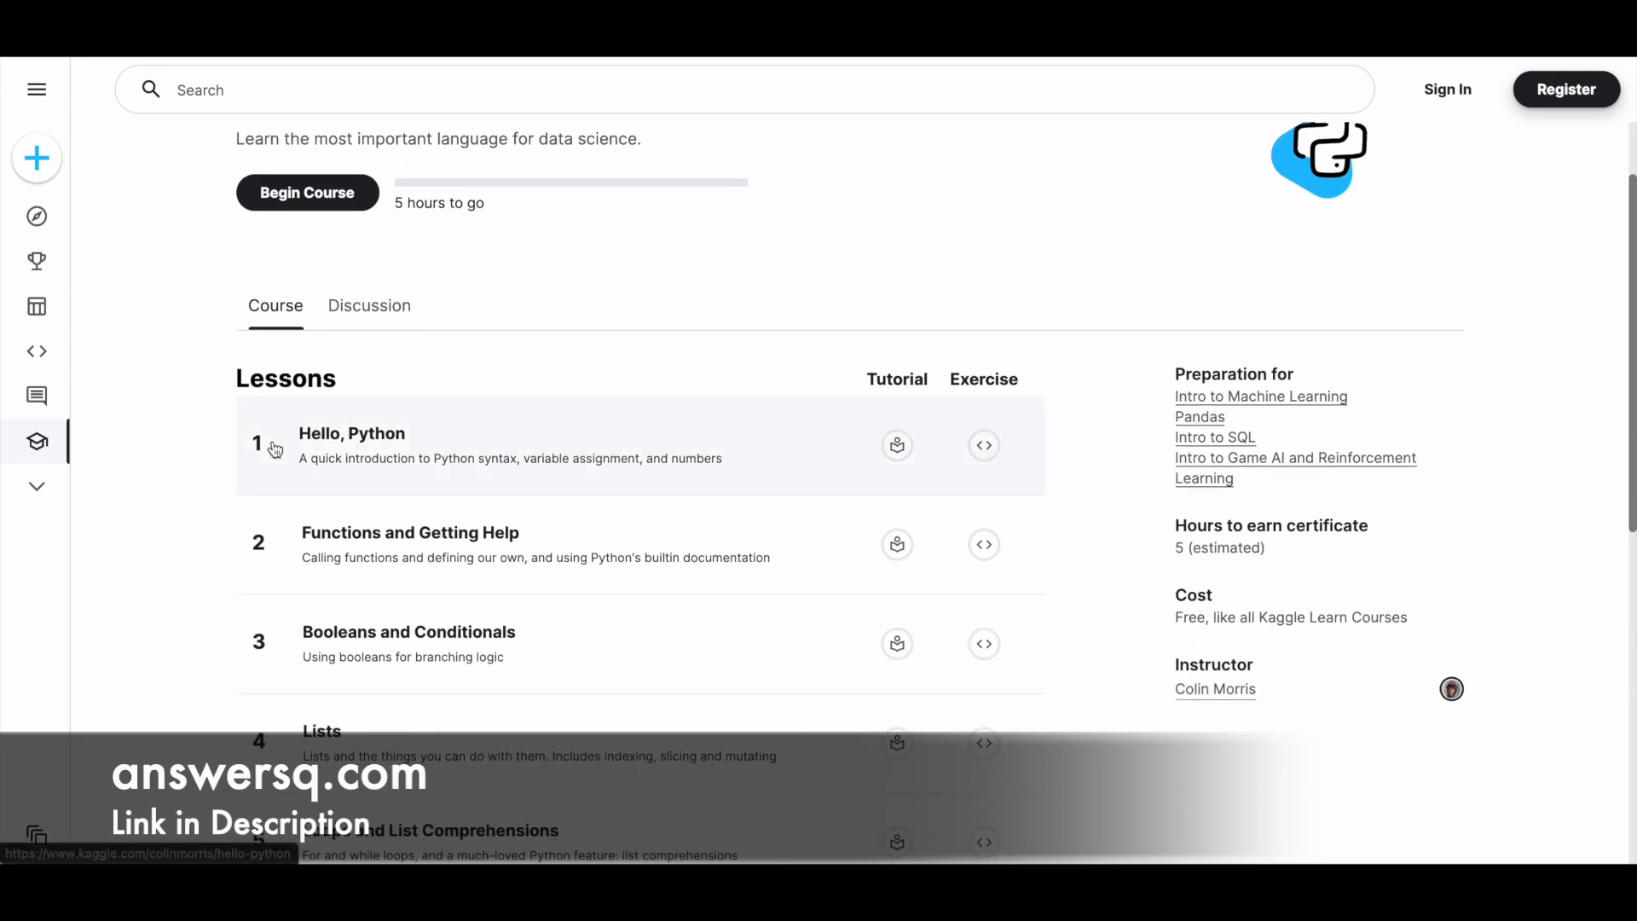
pyautogui.scroll(-3)
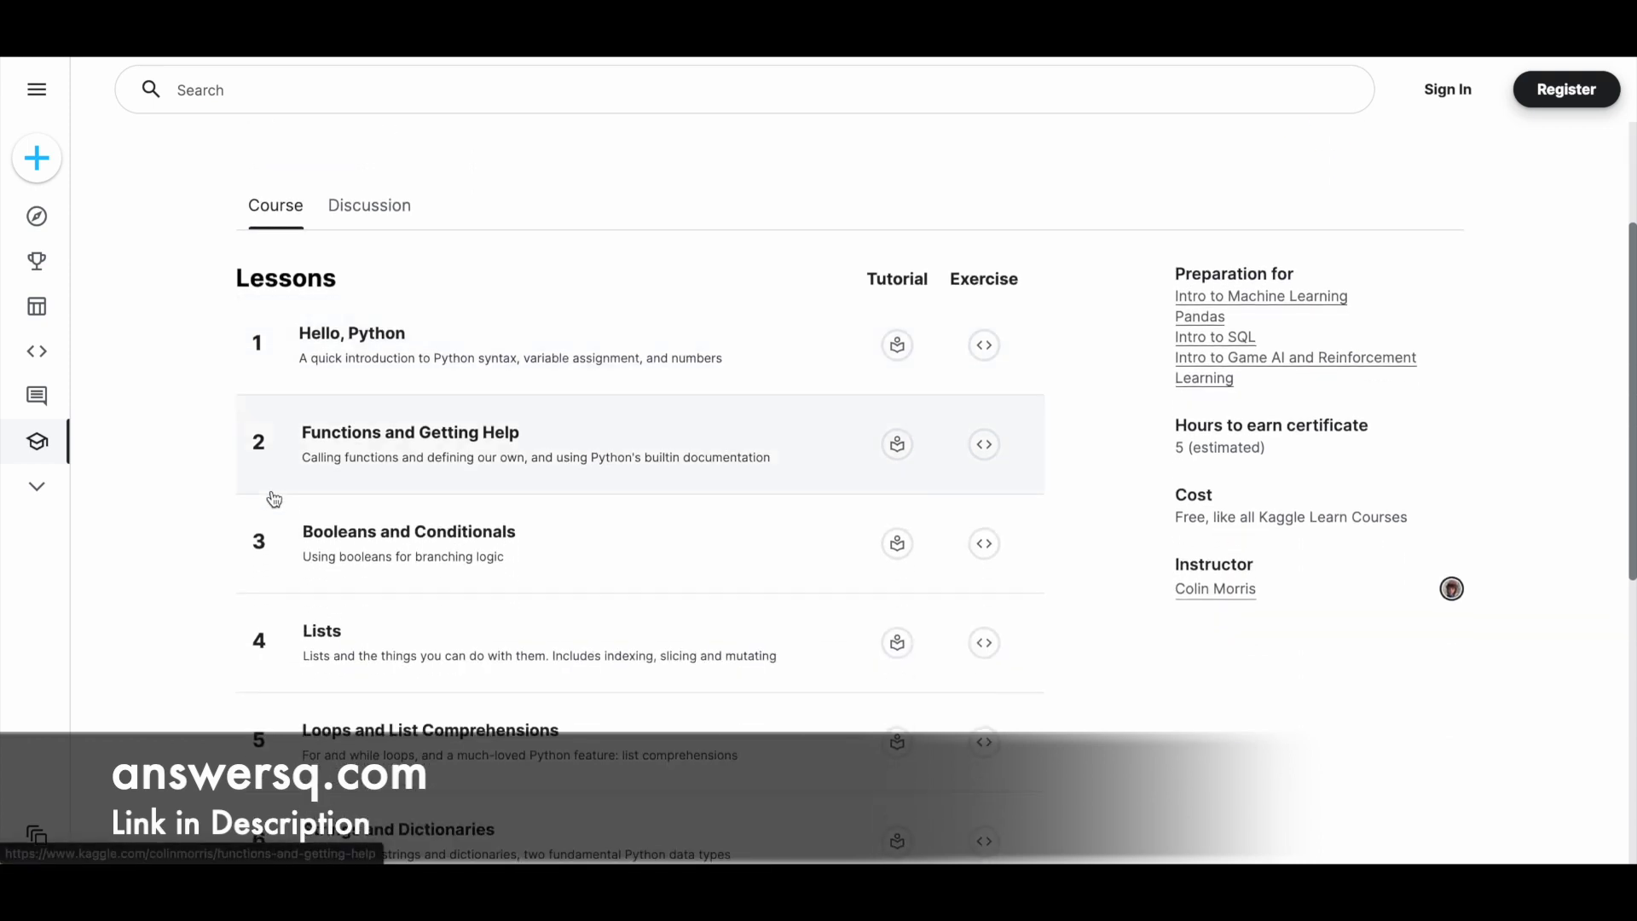
pyautogui.scroll(-3)
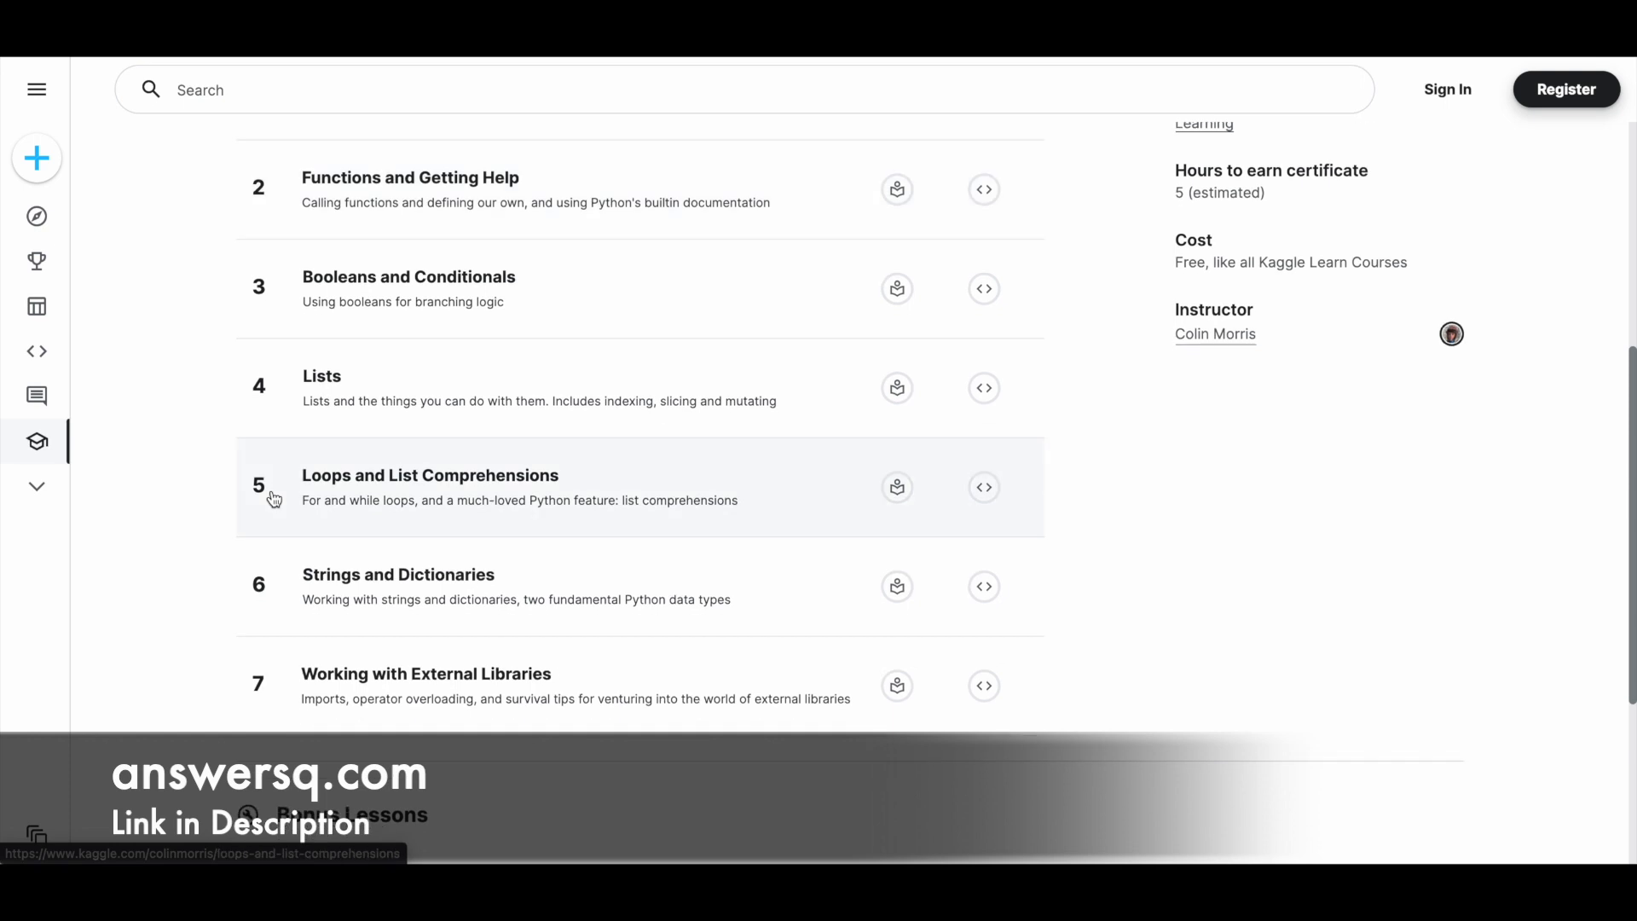
pyautogui.scroll(-3)
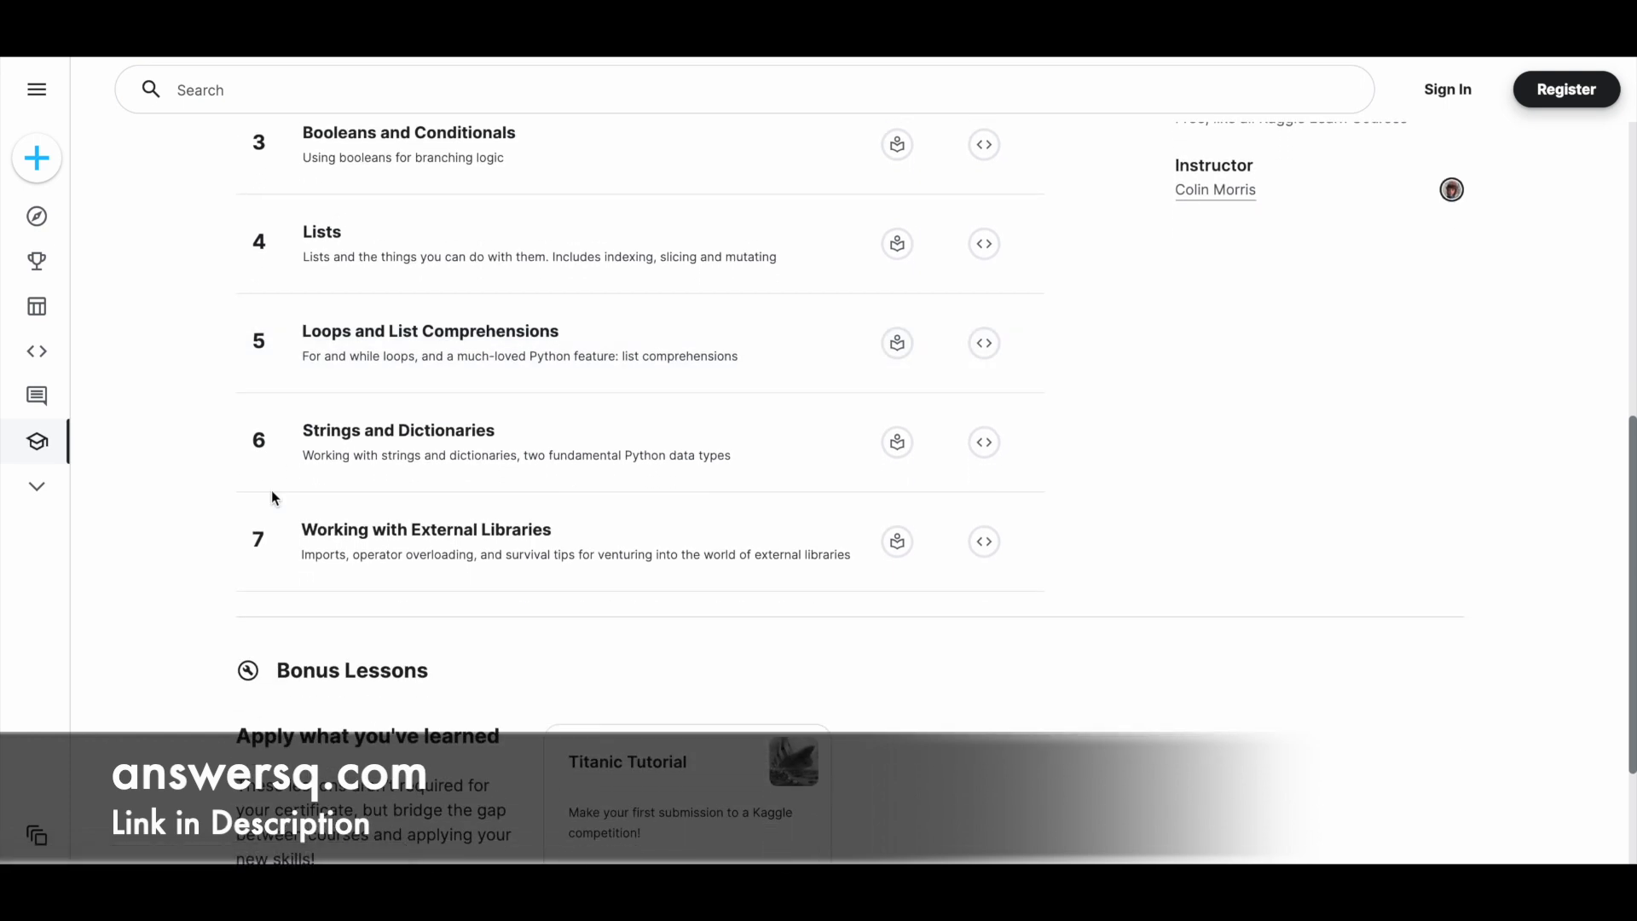
pyautogui.scroll(-3)
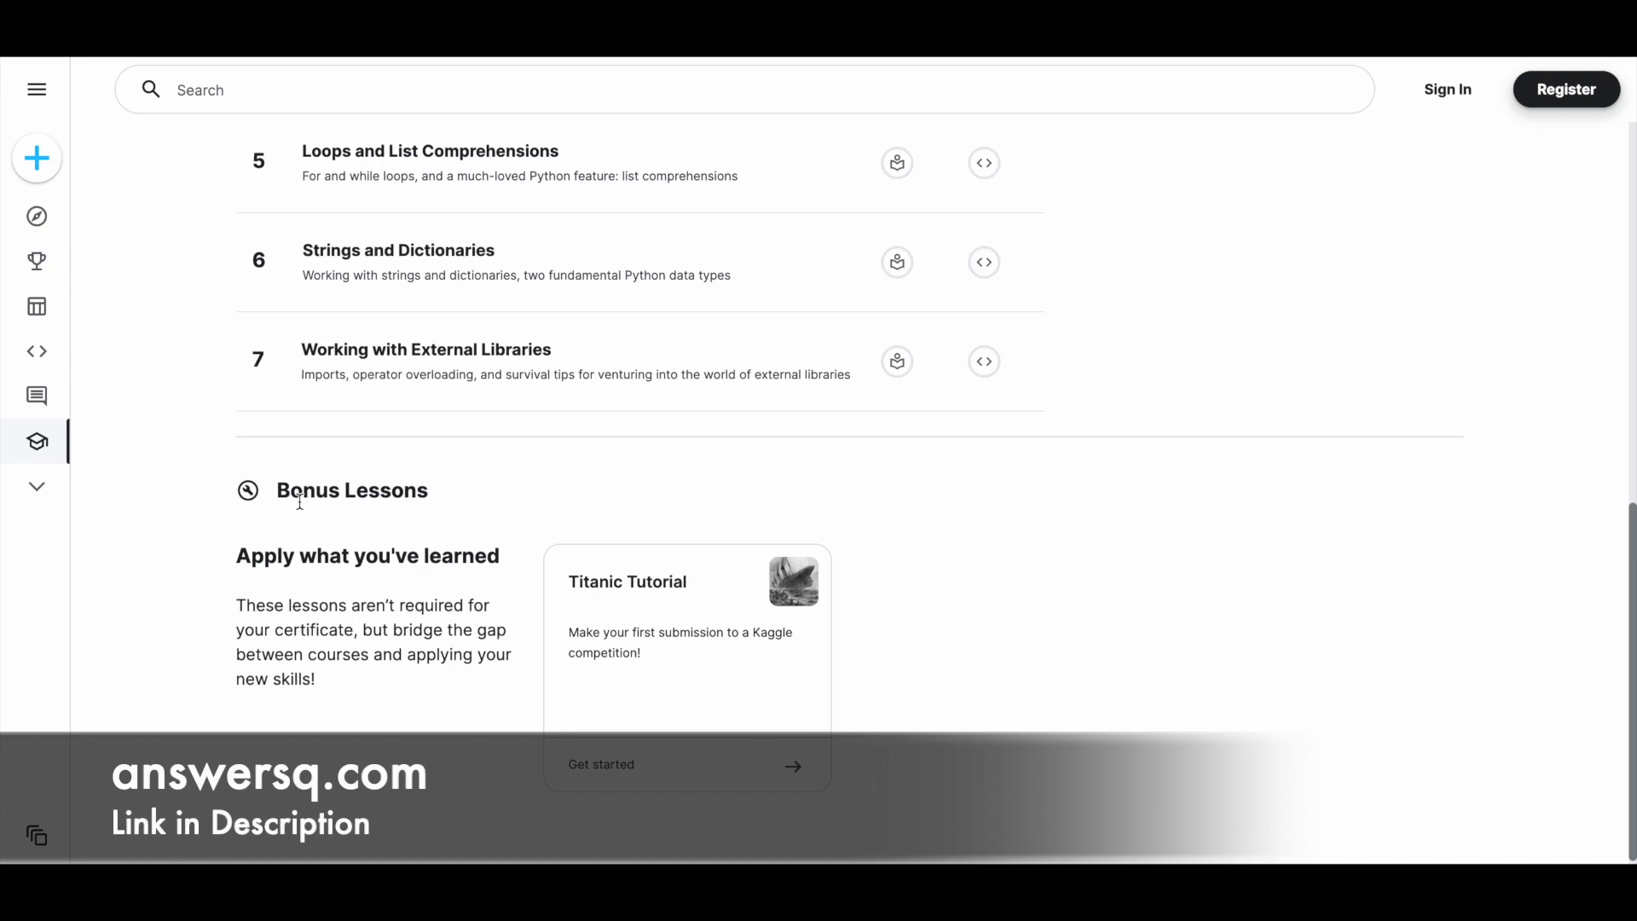
pyautogui.scroll(3)
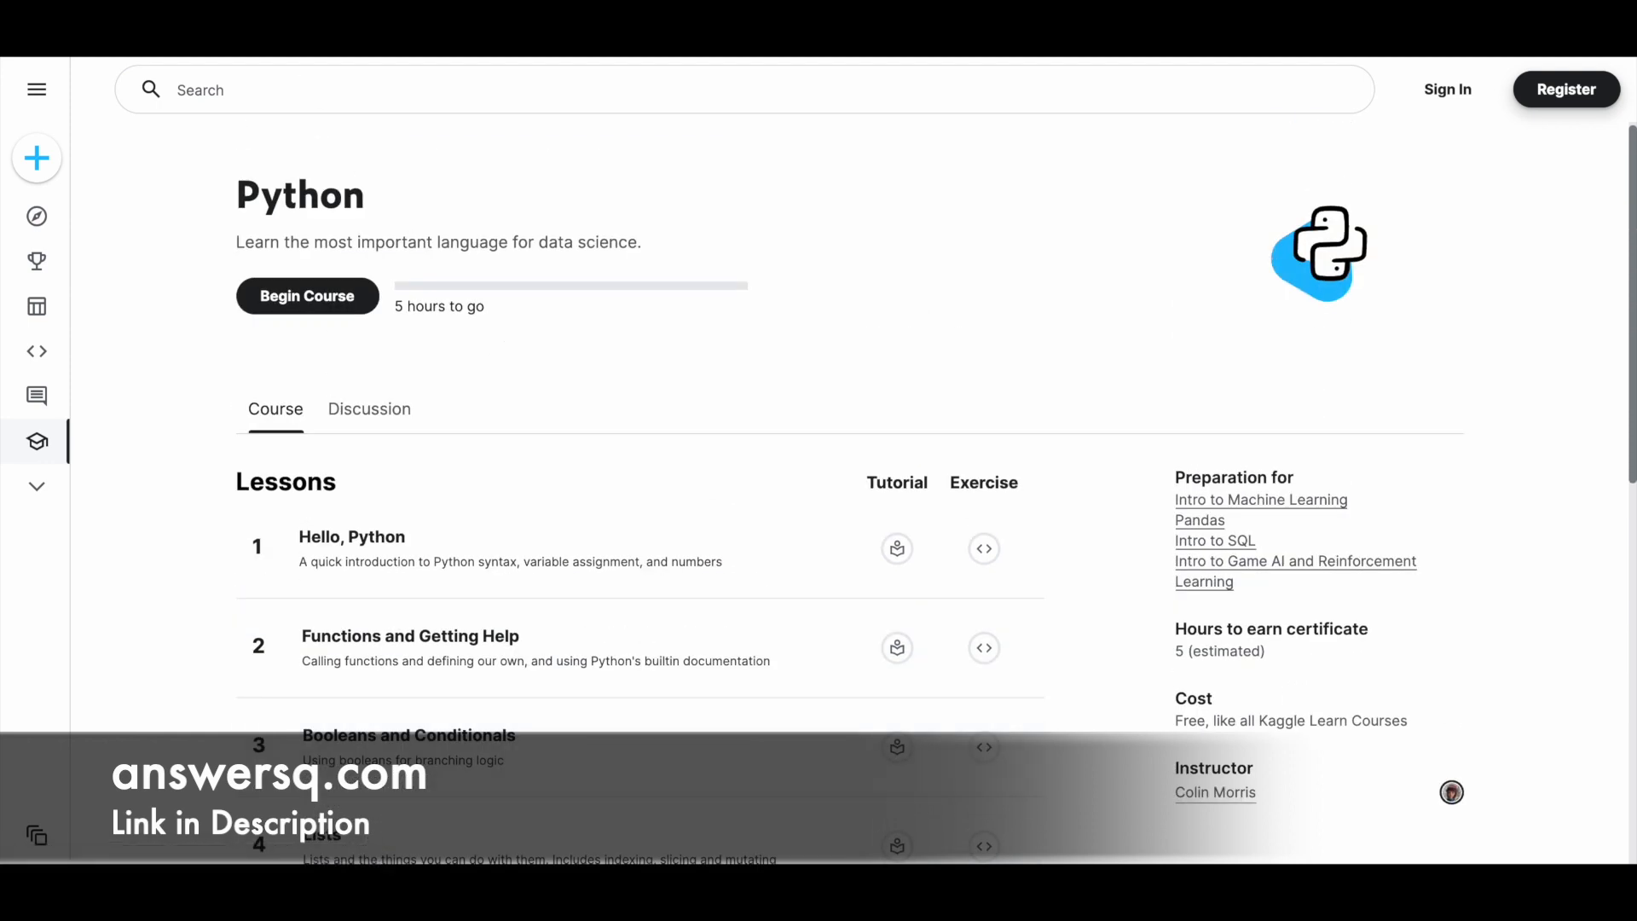
# View the Intro to Machine Learning course, then scroll through the Data Visualization lesson list.
pyautogui.click(1258, 499)
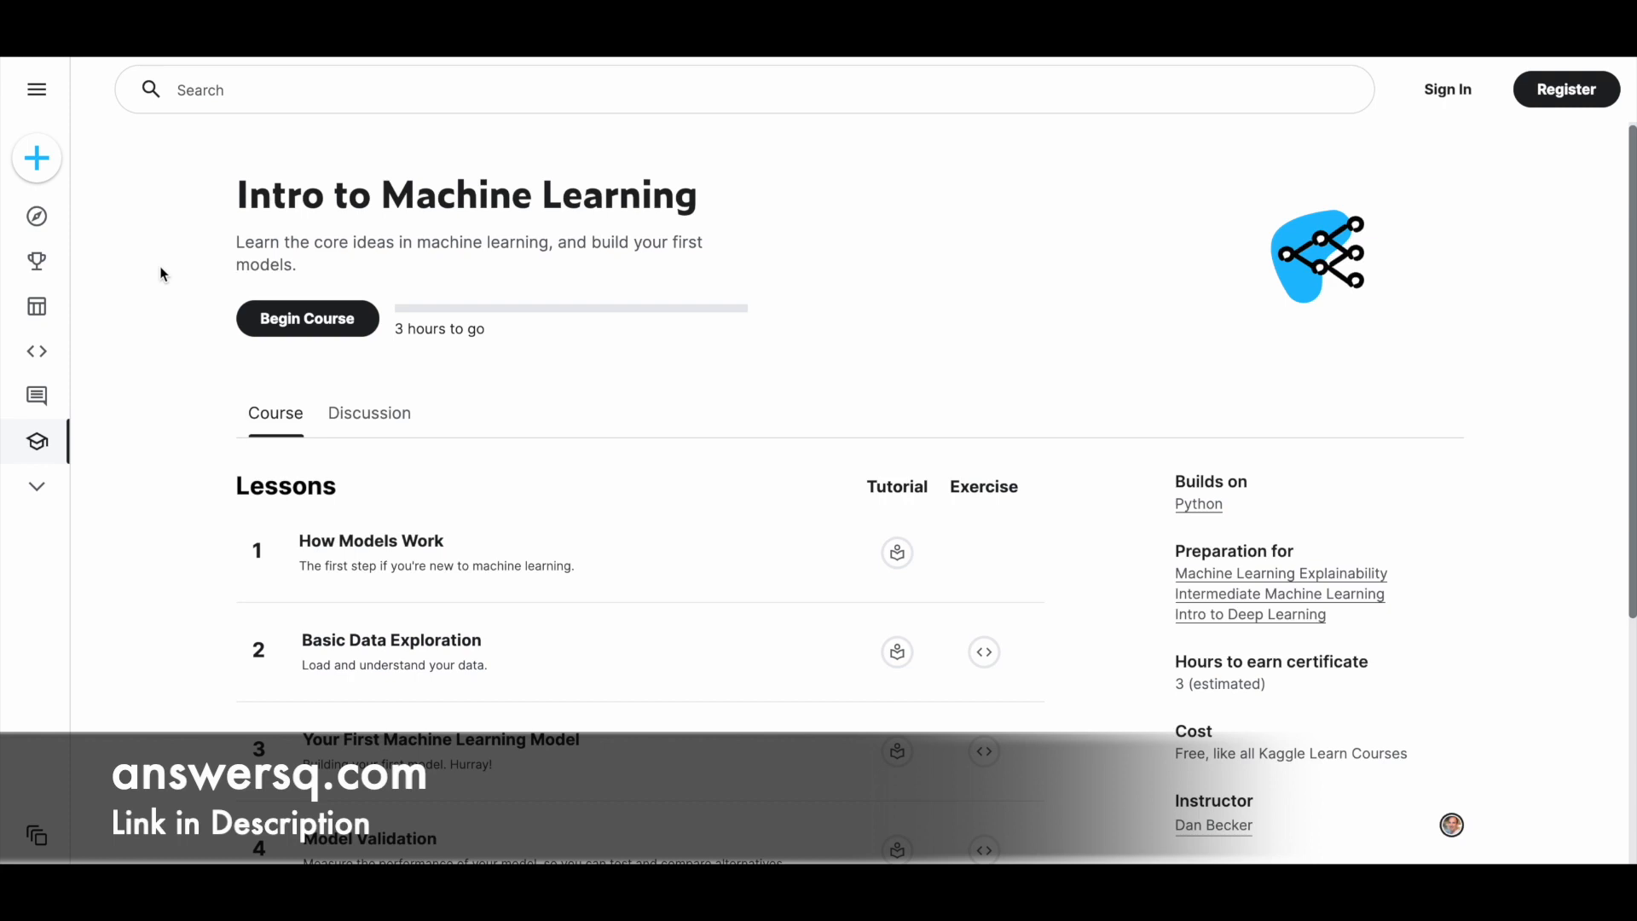
pyautogui.moveTo(515, 109)
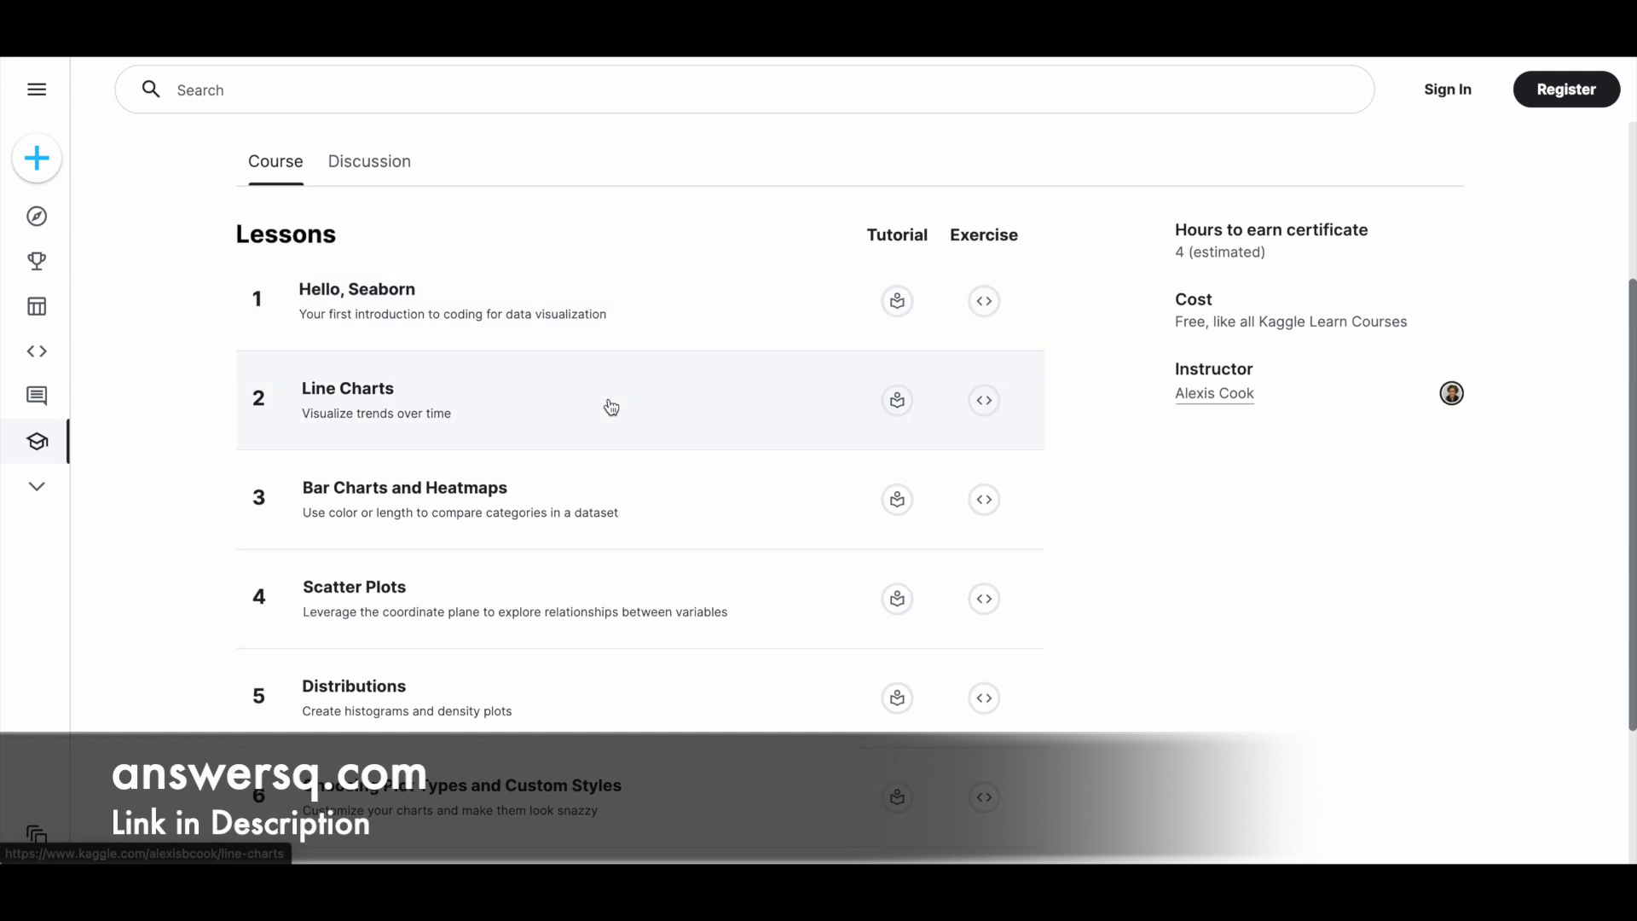
pyautogui.scroll(-3)
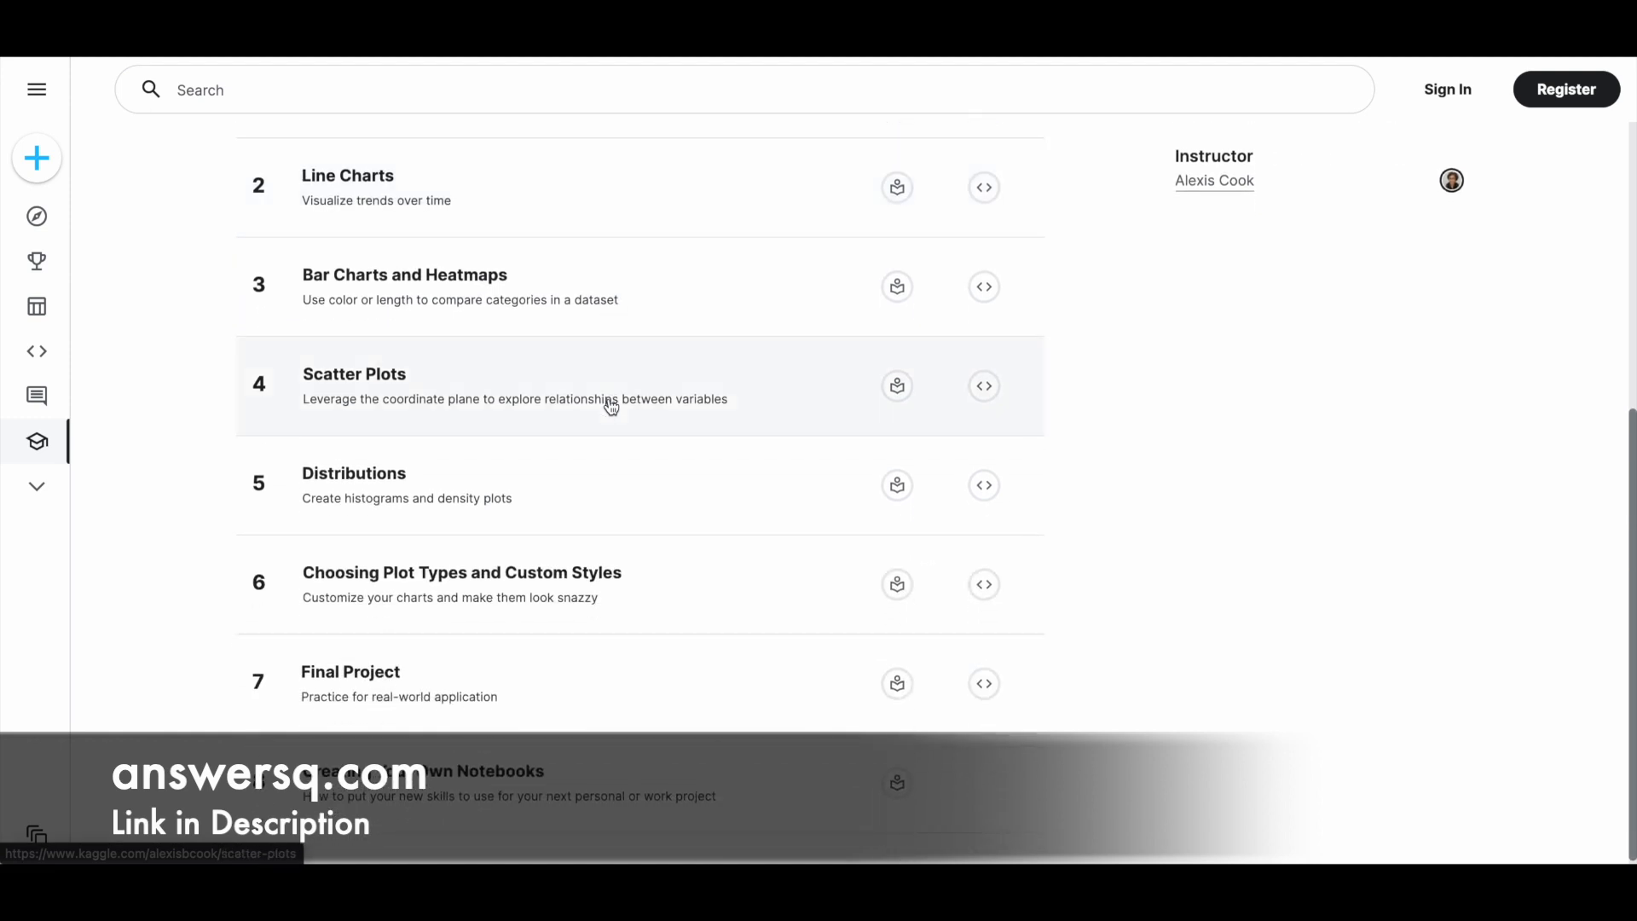
pyautogui.moveTo(657, 708)
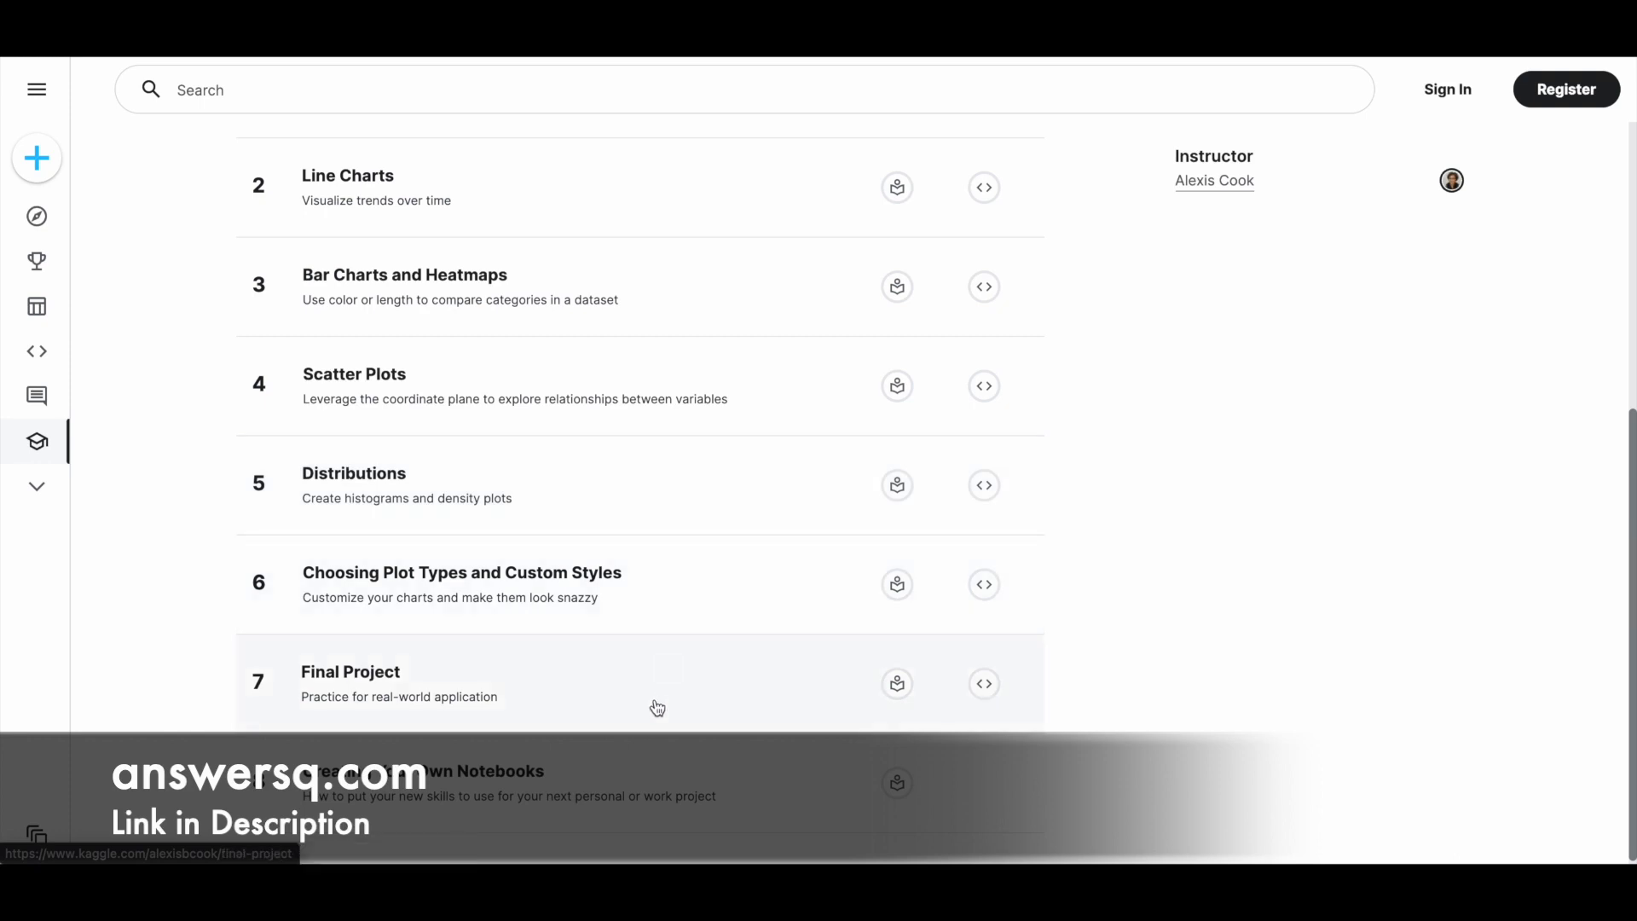
pyautogui.moveTo(670, 709)
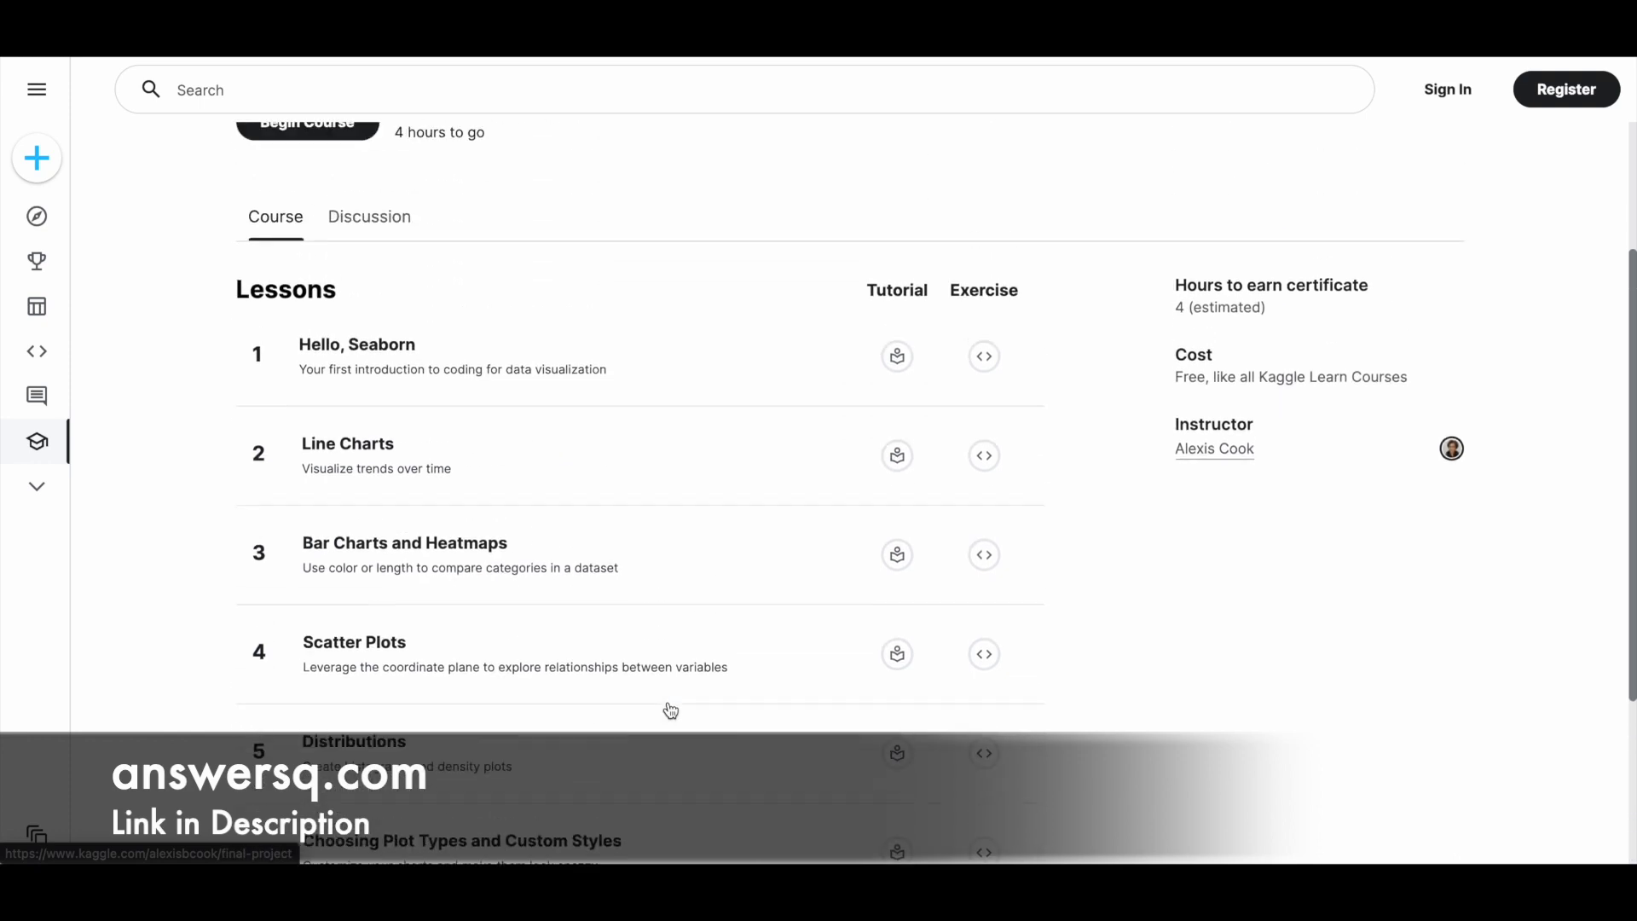
pyautogui.scroll(3)
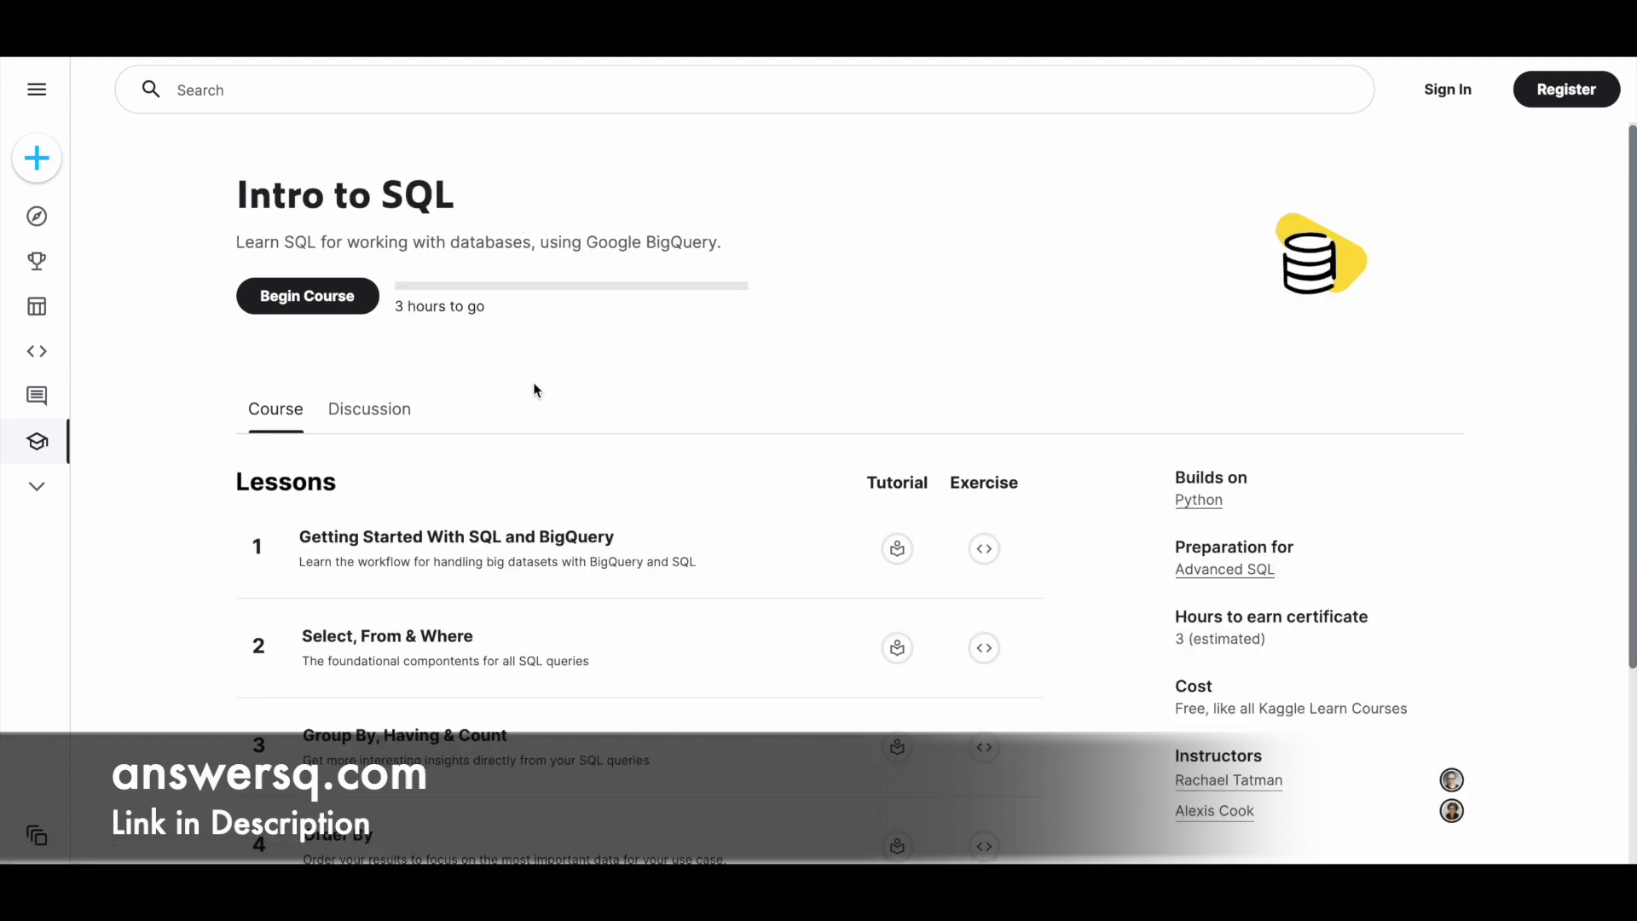
pyautogui.moveTo(580, 215)
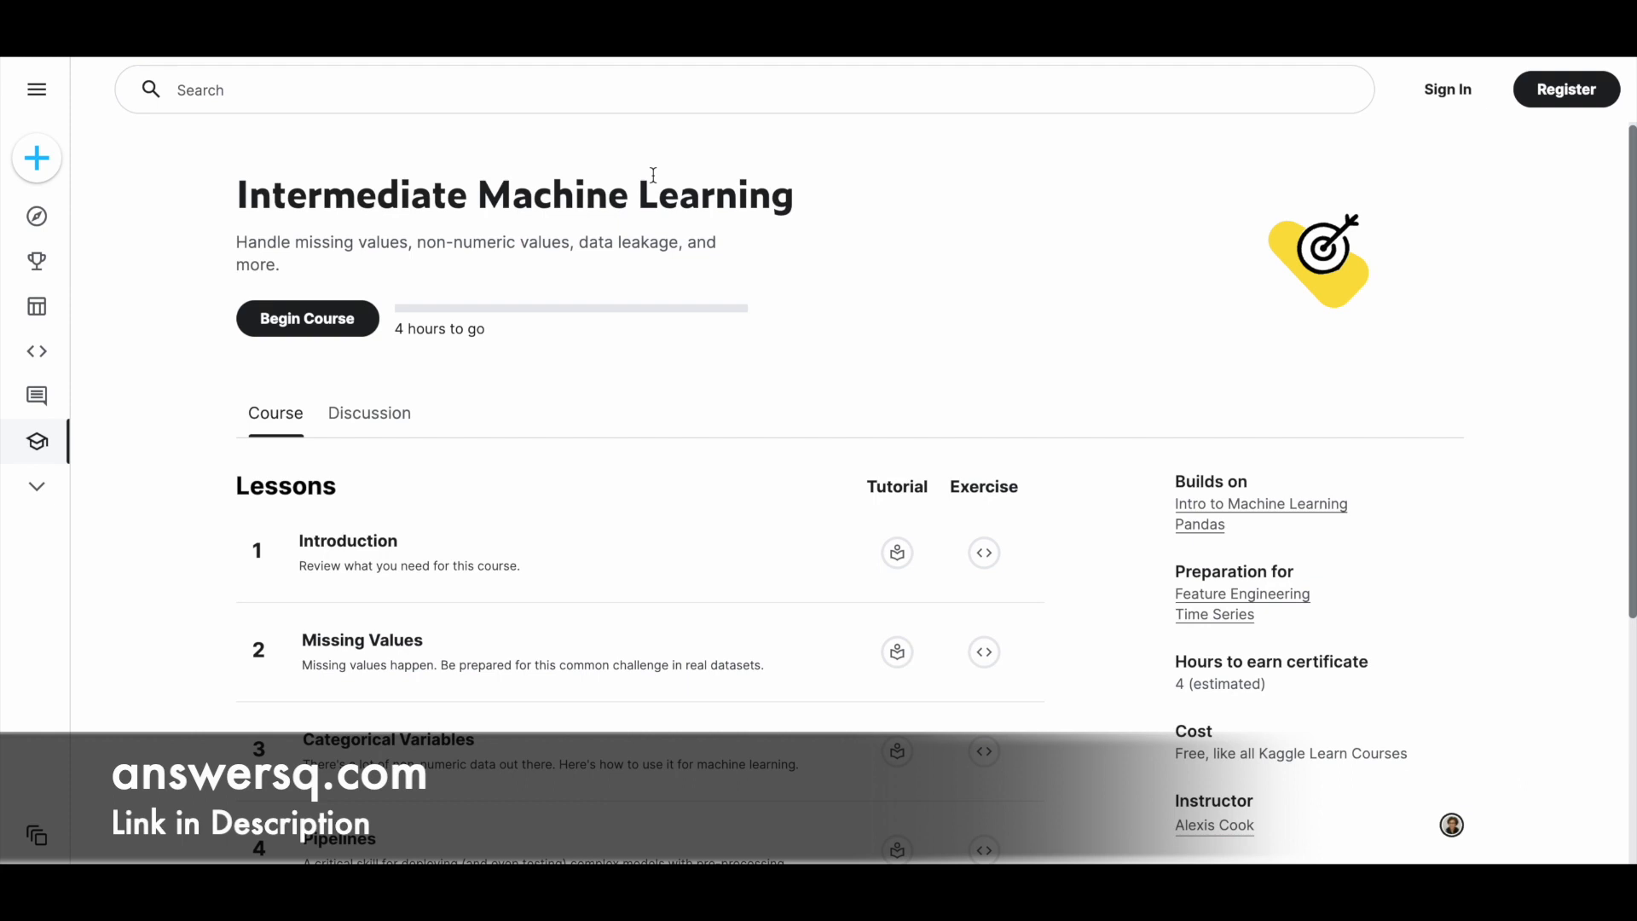
# Navigate from Intro to SQL to the Intermediate Machine Learning course page.
pyautogui.click(1242, 594)
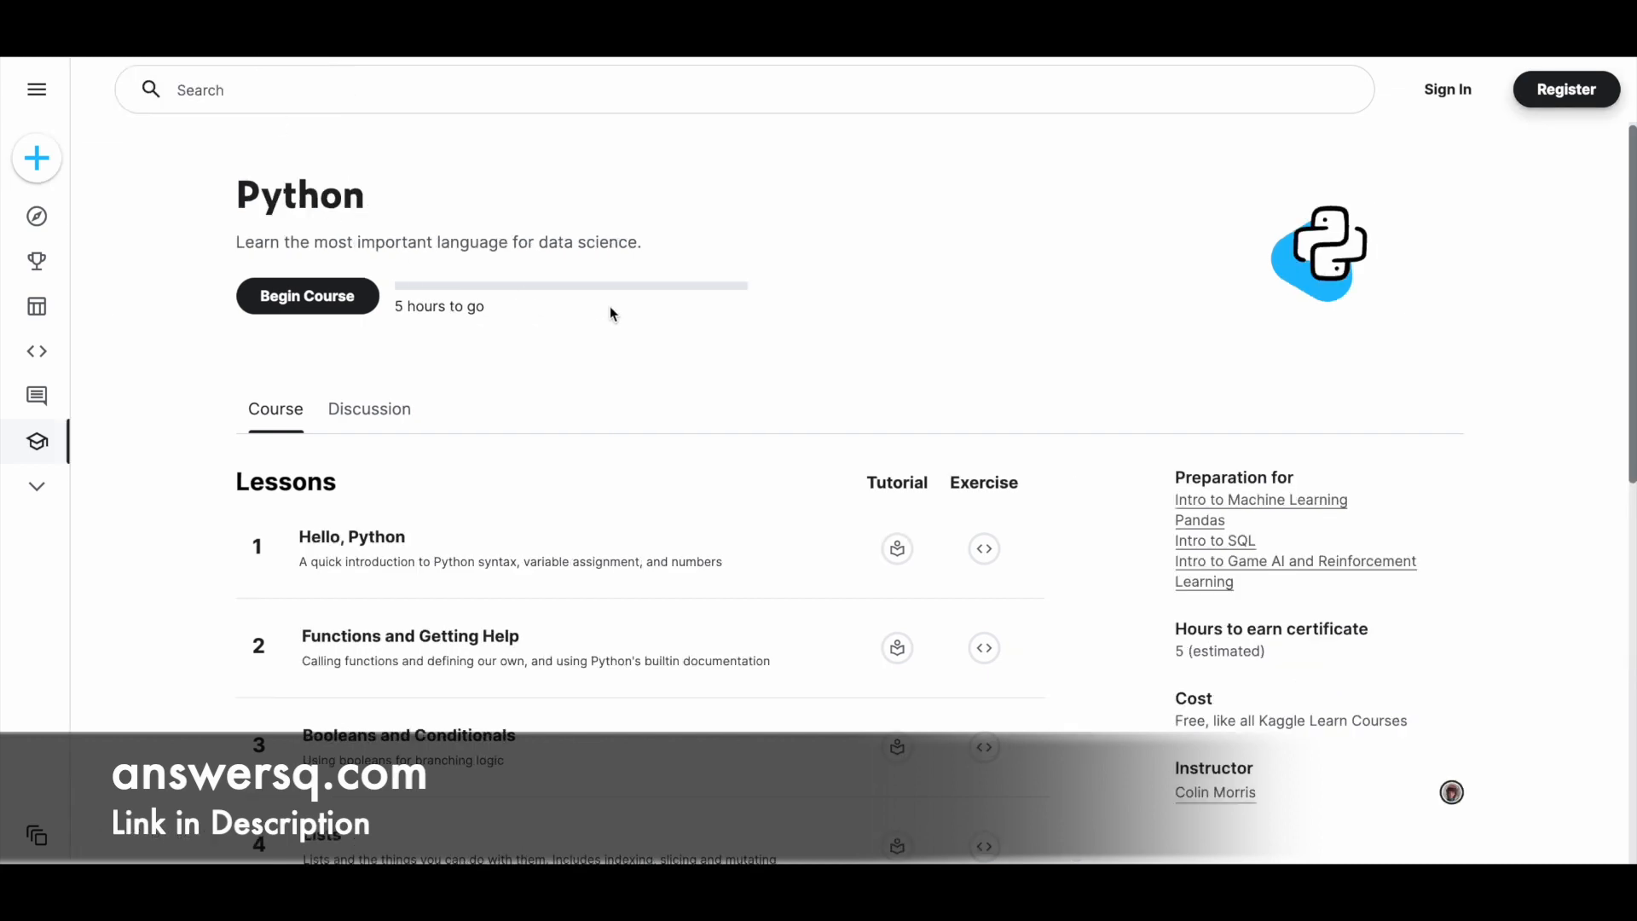
pyautogui.moveTo(541, 304)
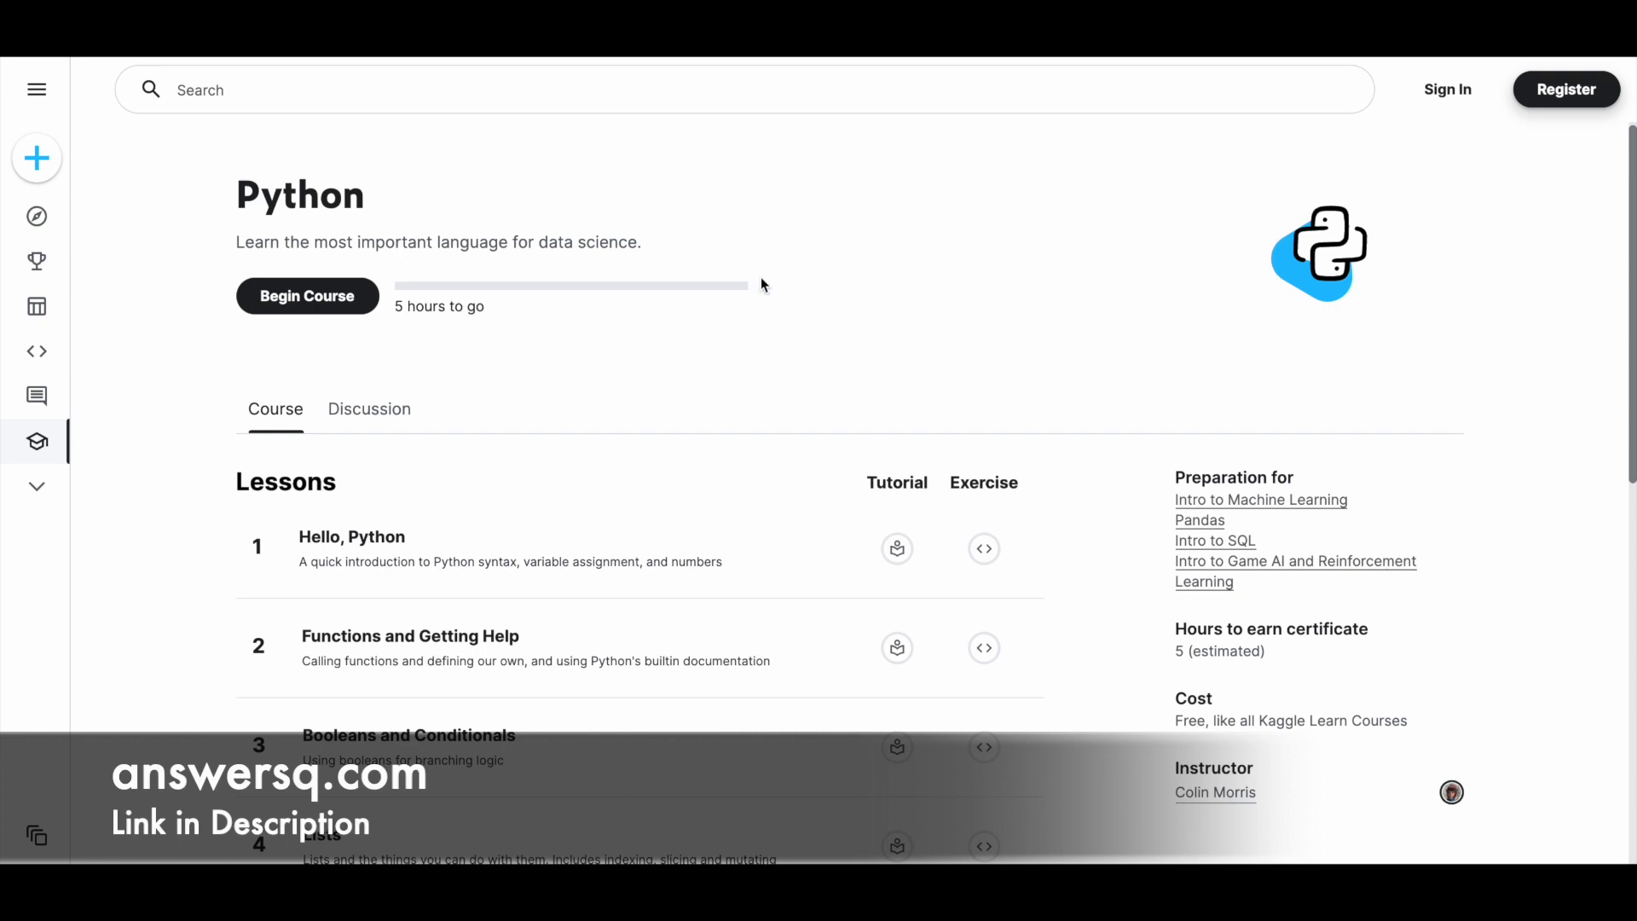
pyautogui.moveTo(1570, 102)
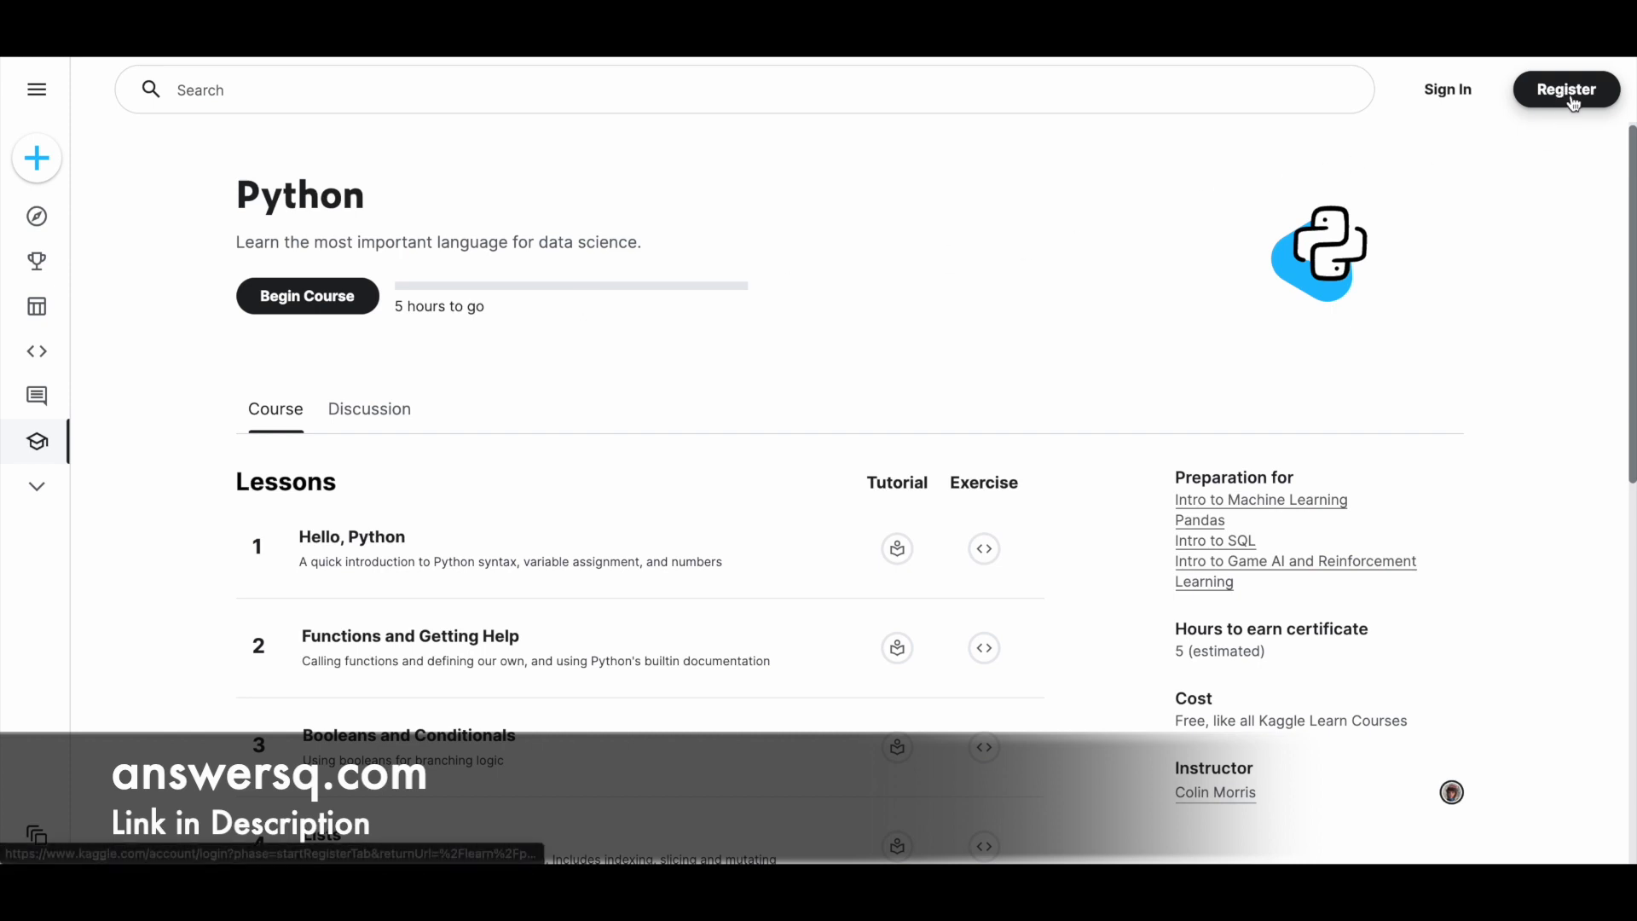
# Start registering a new Kaggle account, reaching the Google or email sign-up options.
pyautogui.click(1564, 89)
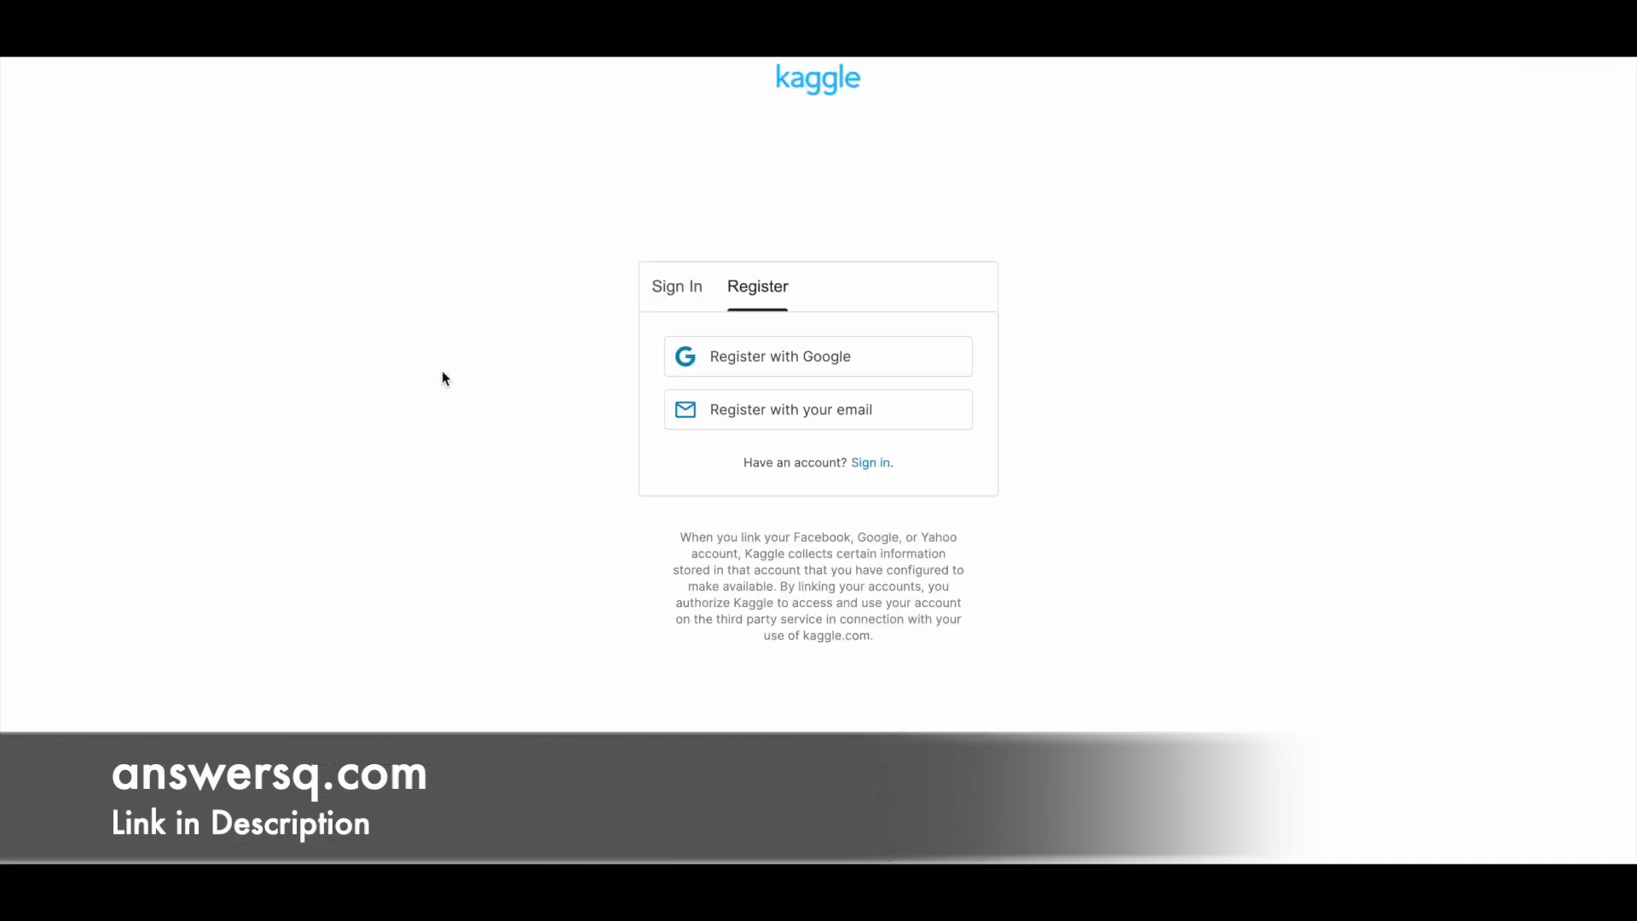
pyautogui.moveTo(879, 373)
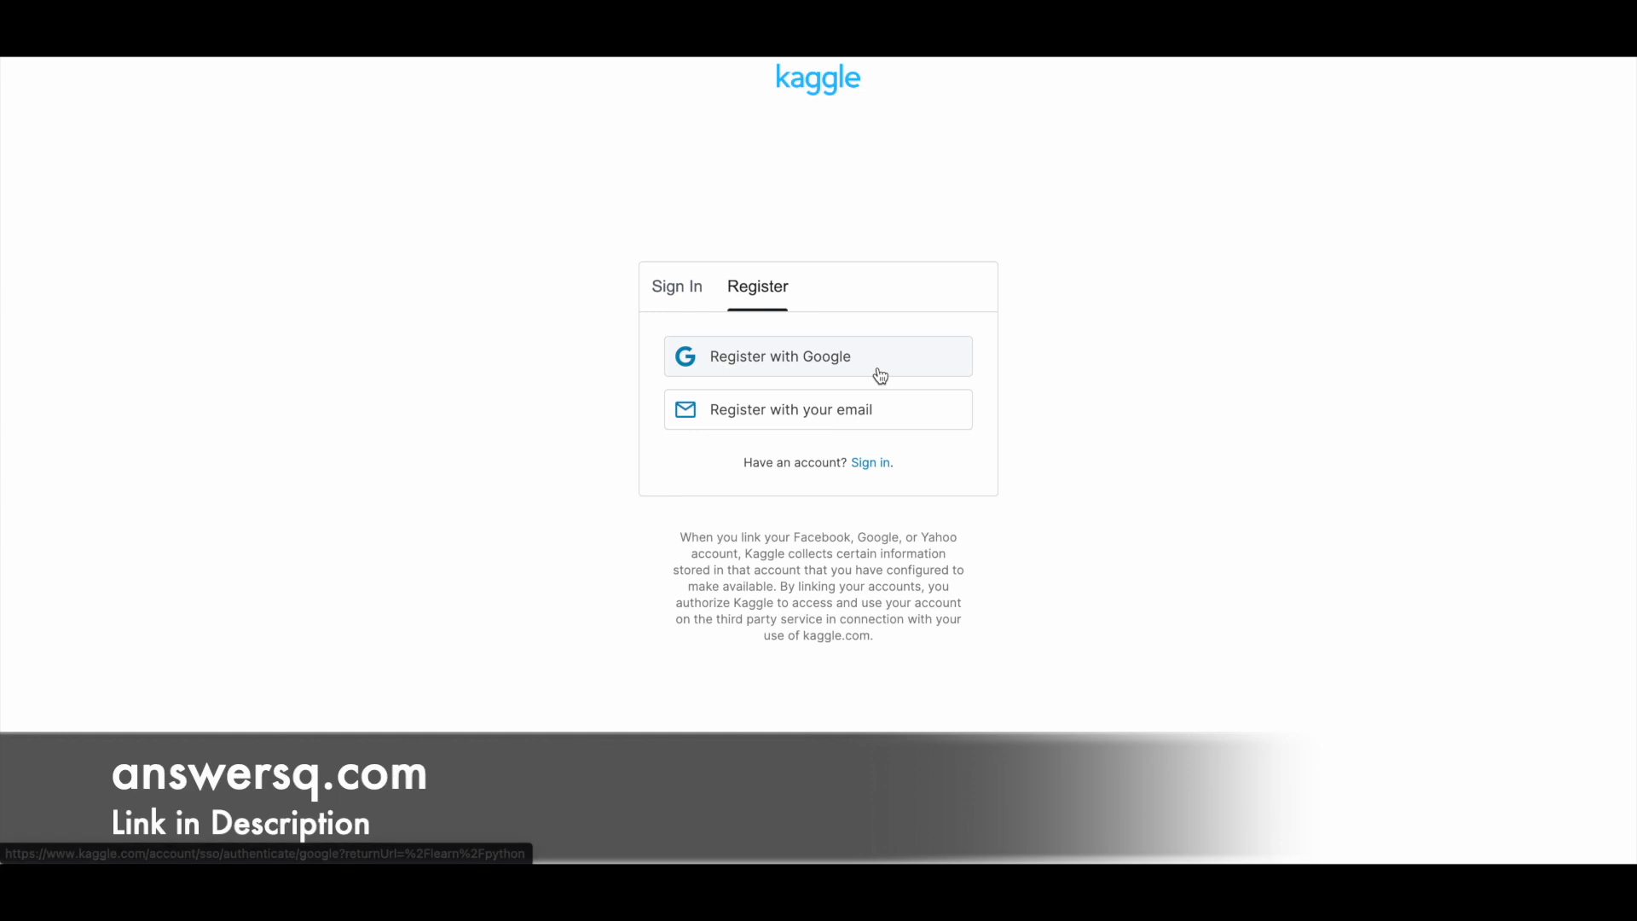
pyautogui.moveTo(898, 423)
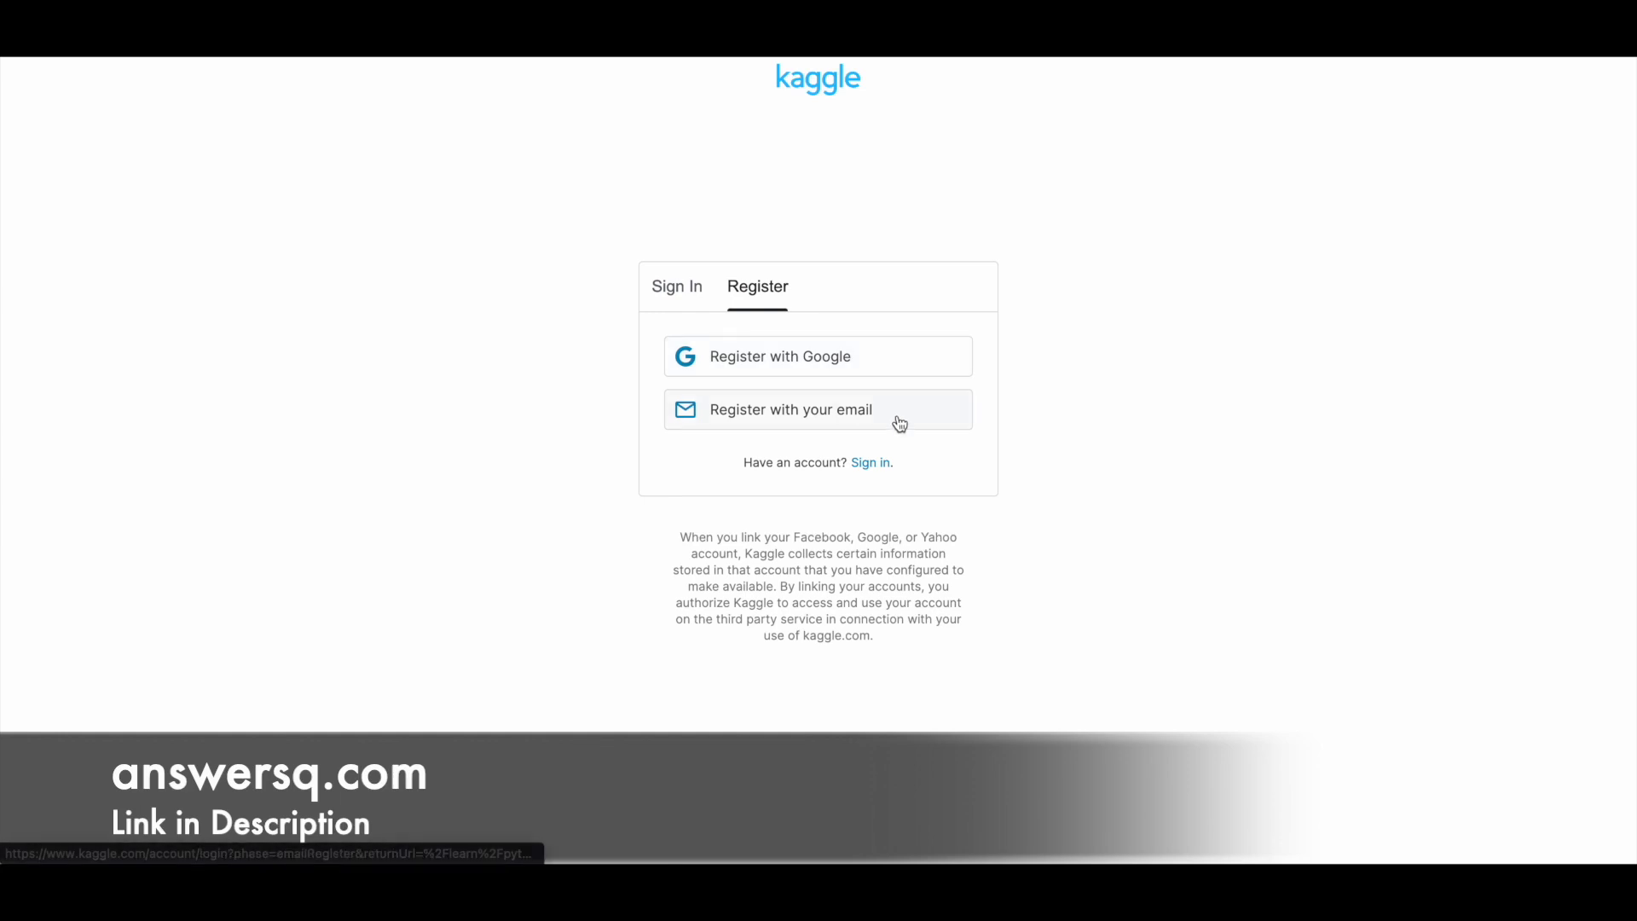
pyautogui.moveTo(890, 425)
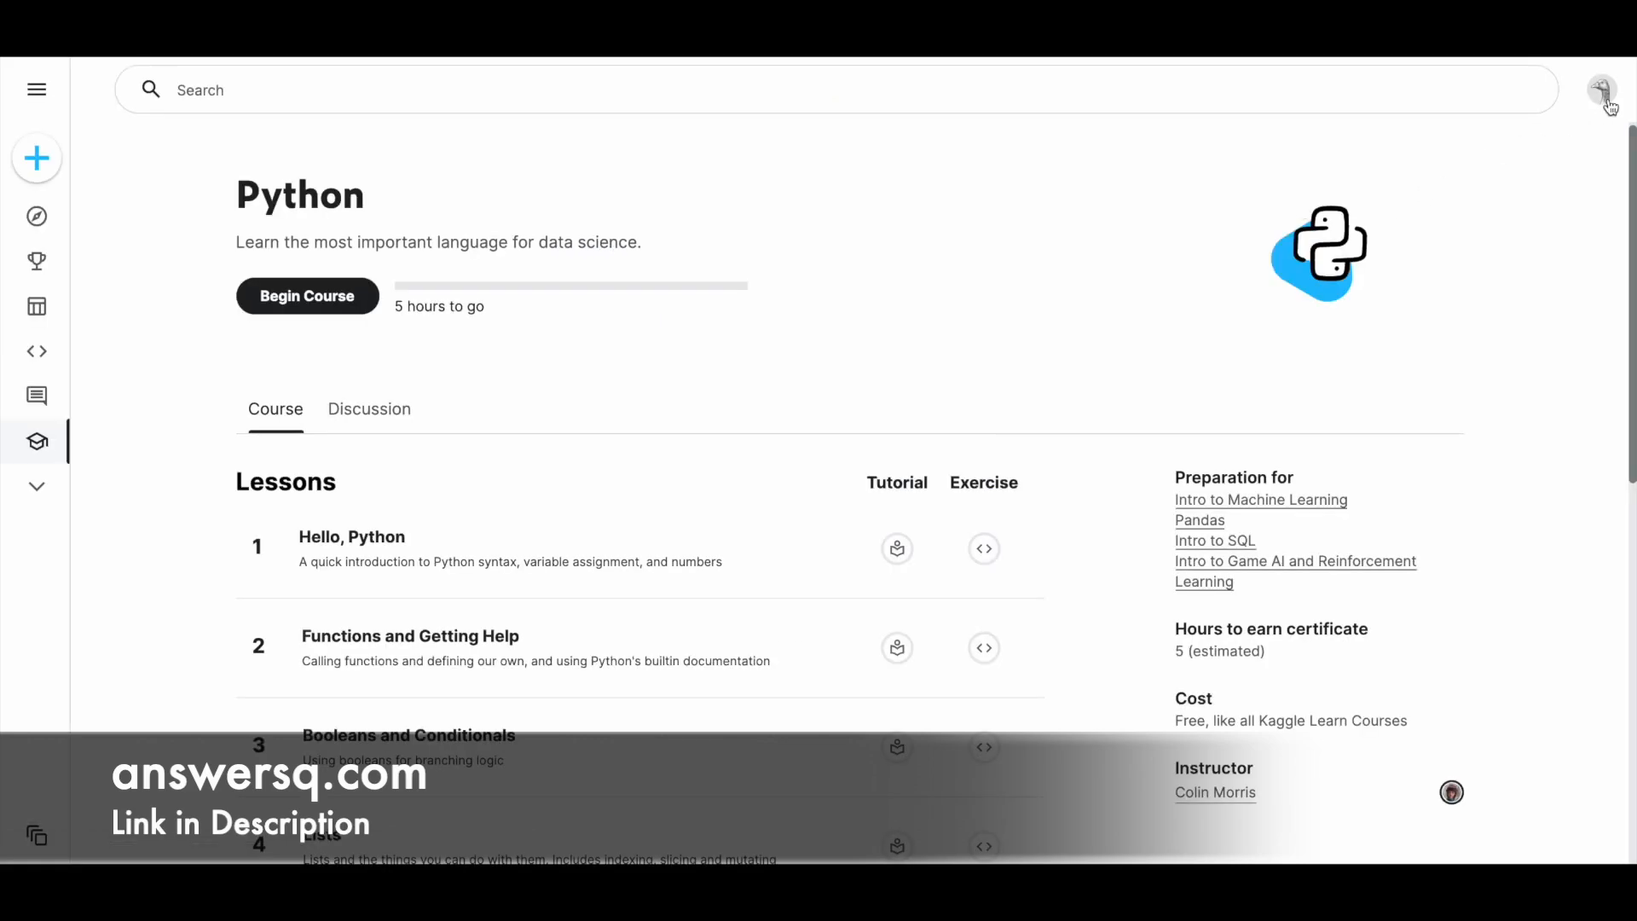
pyautogui.click(1603, 89)
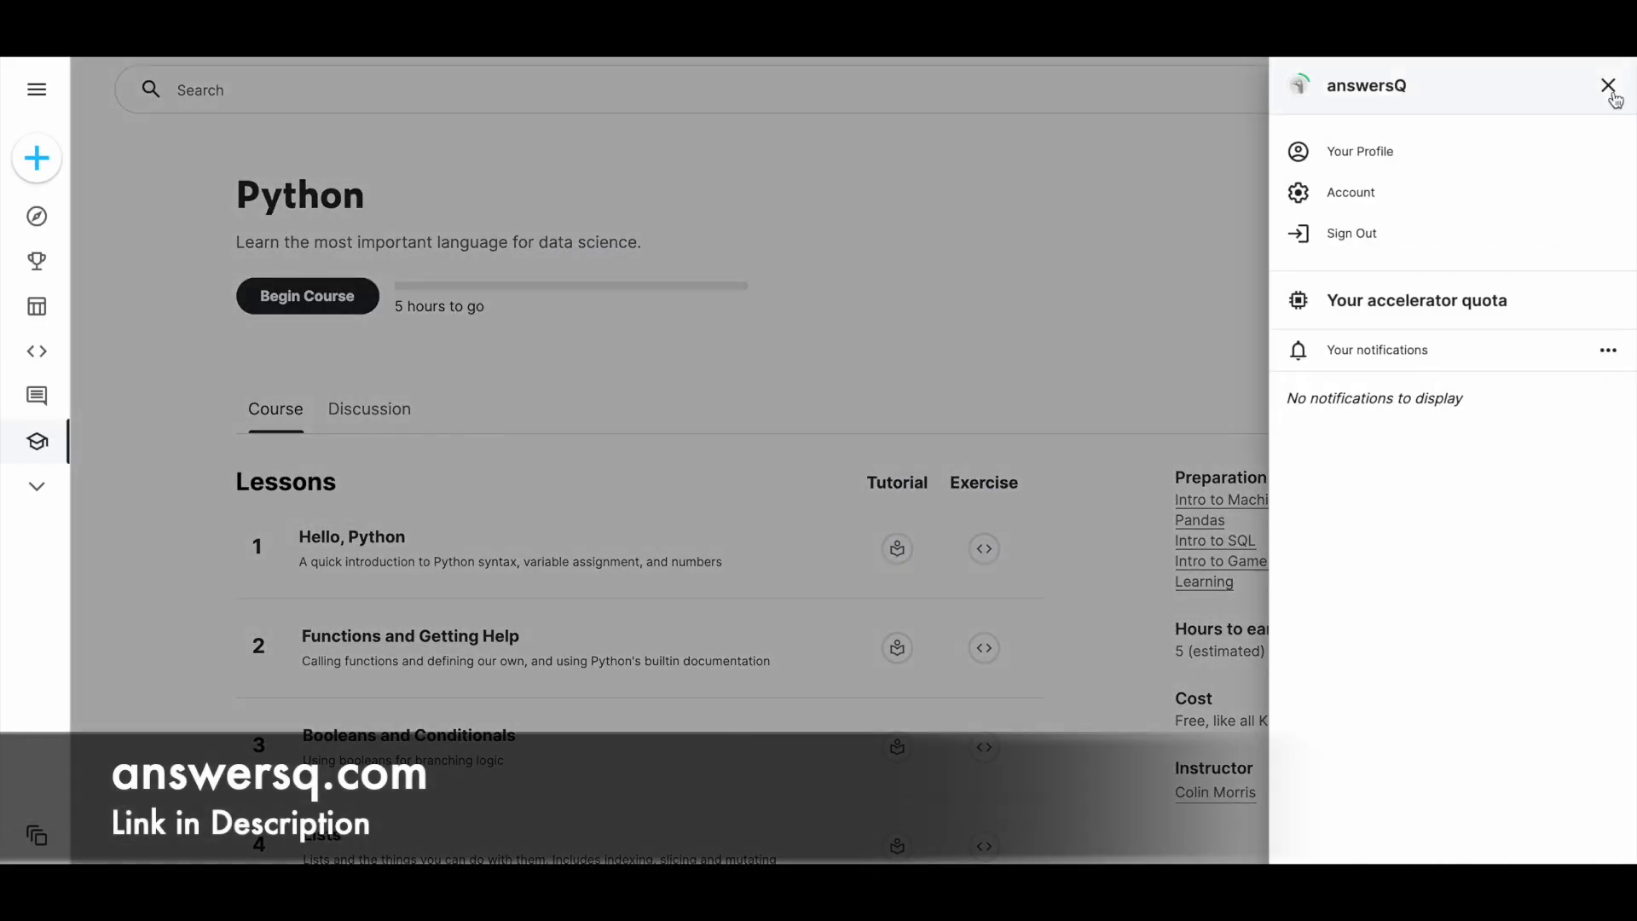
pyautogui.click(1611, 86)
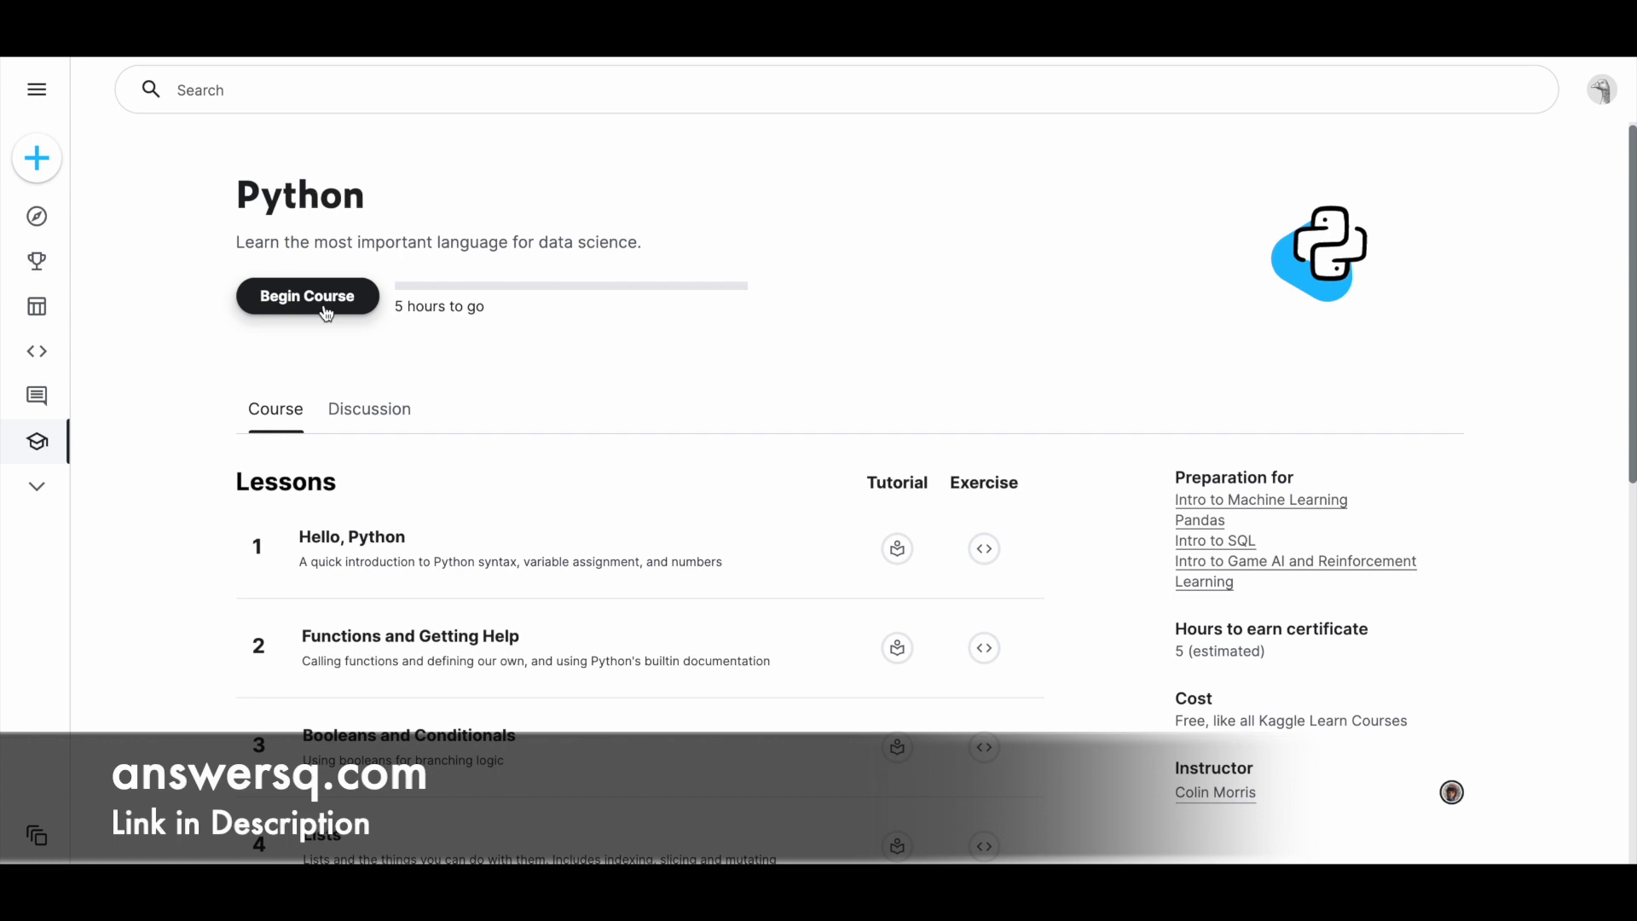
pyautogui.moveTo(322, 143)
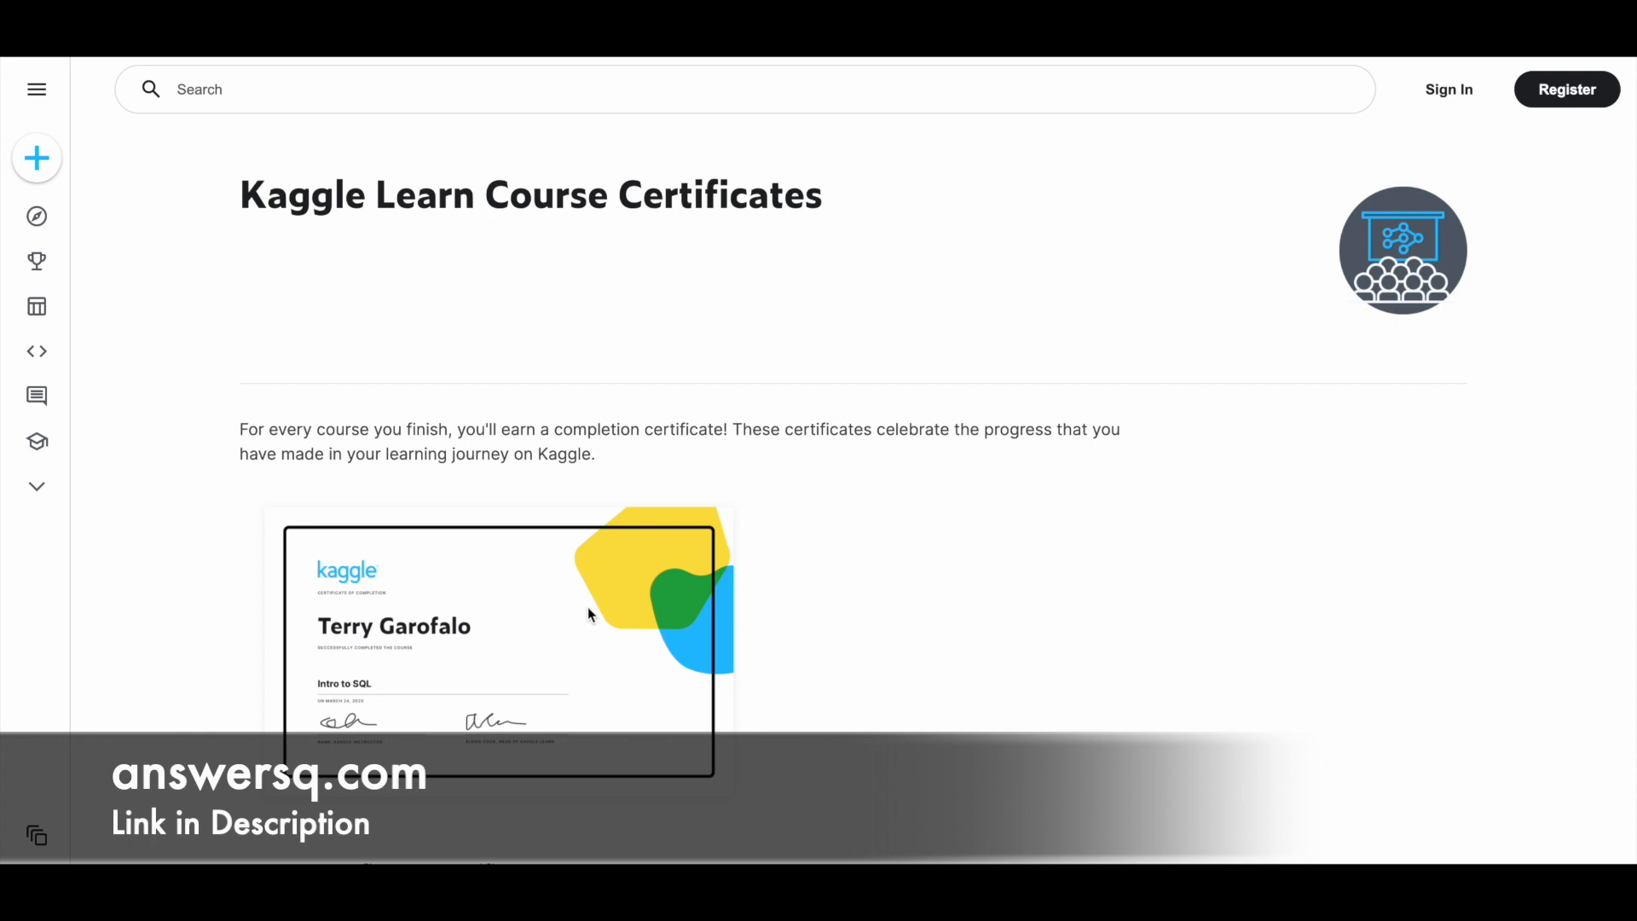
# Read the Course Certificates FAQ on finding and sharing certificates, then switch back toward the course tab.
pyautogui.scroll(-3)
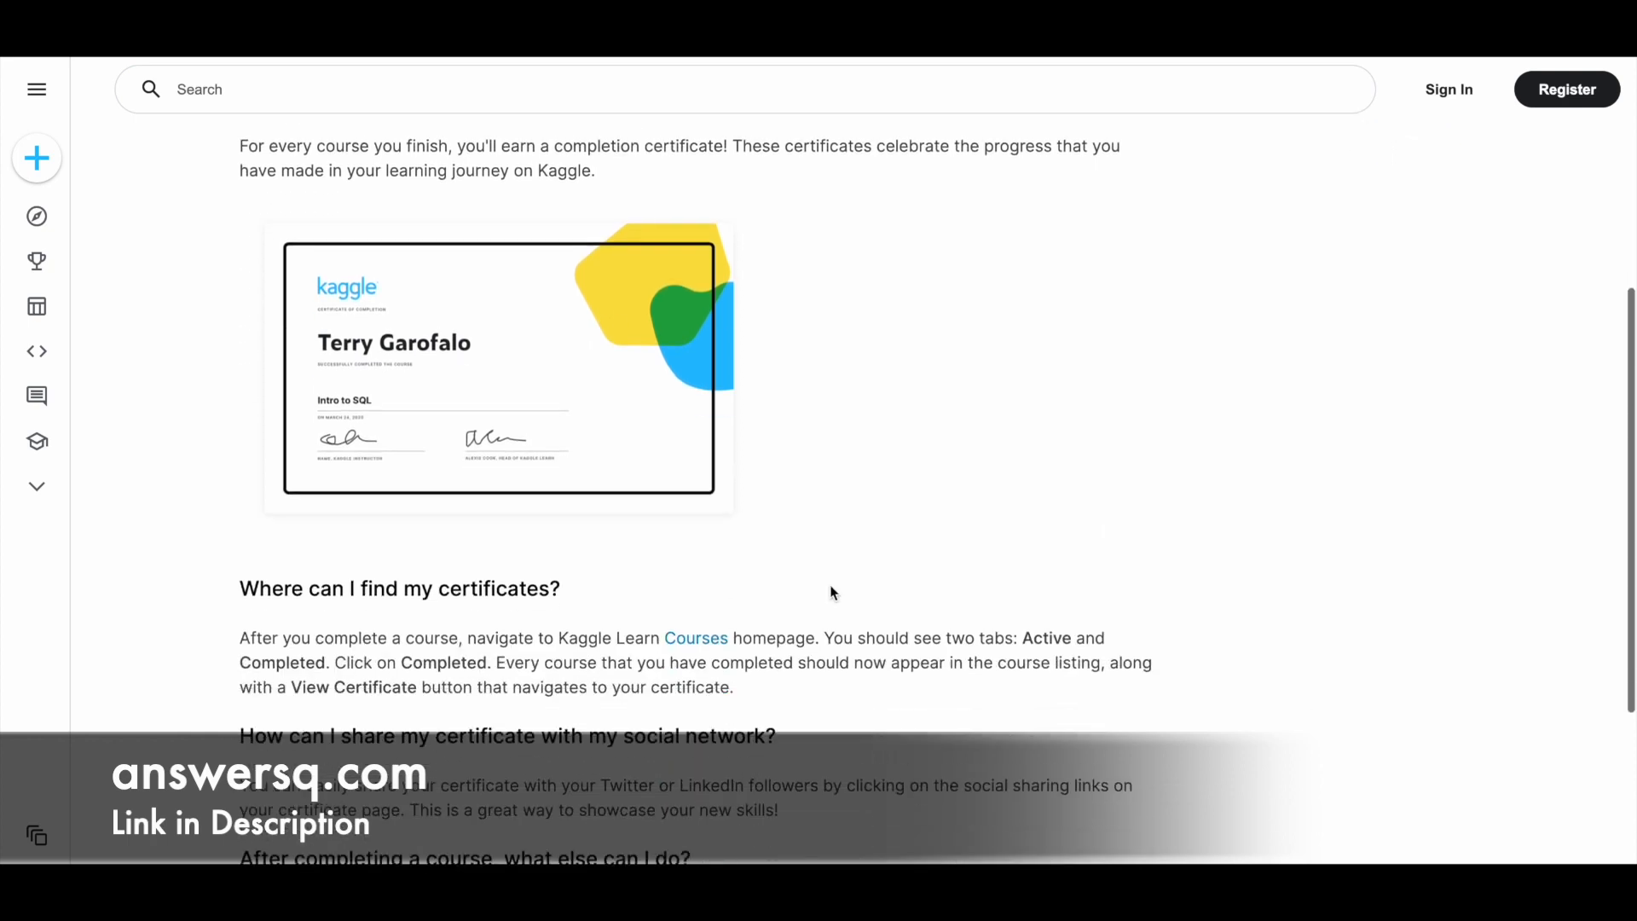
pyautogui.scroll(-3)
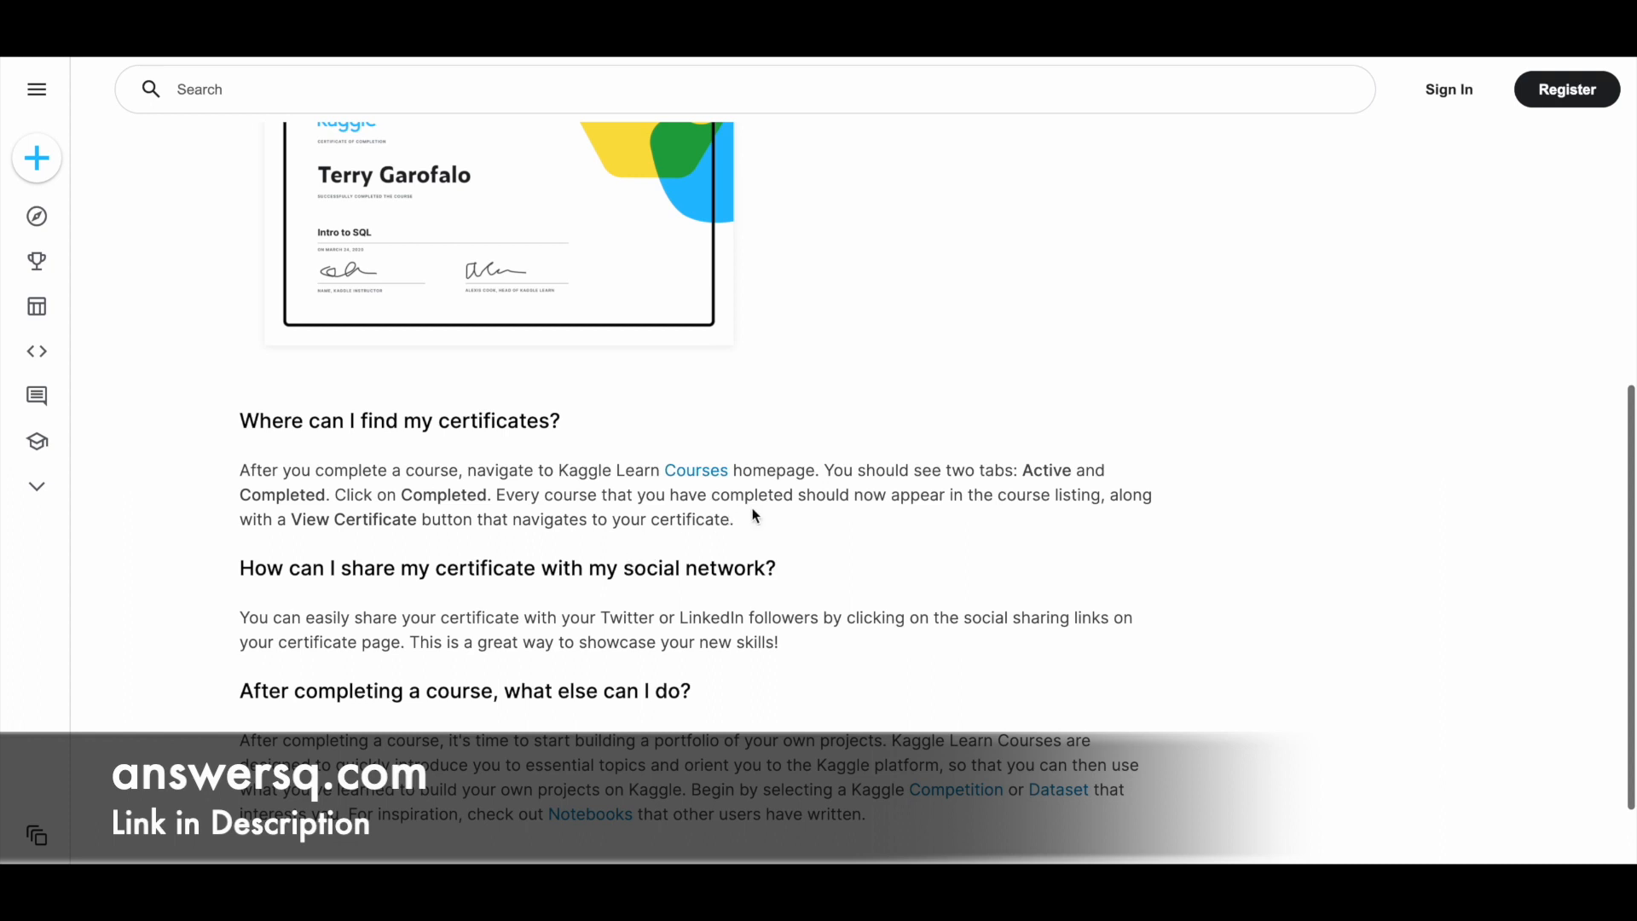
pyautogui.moveTo(1038, 478)
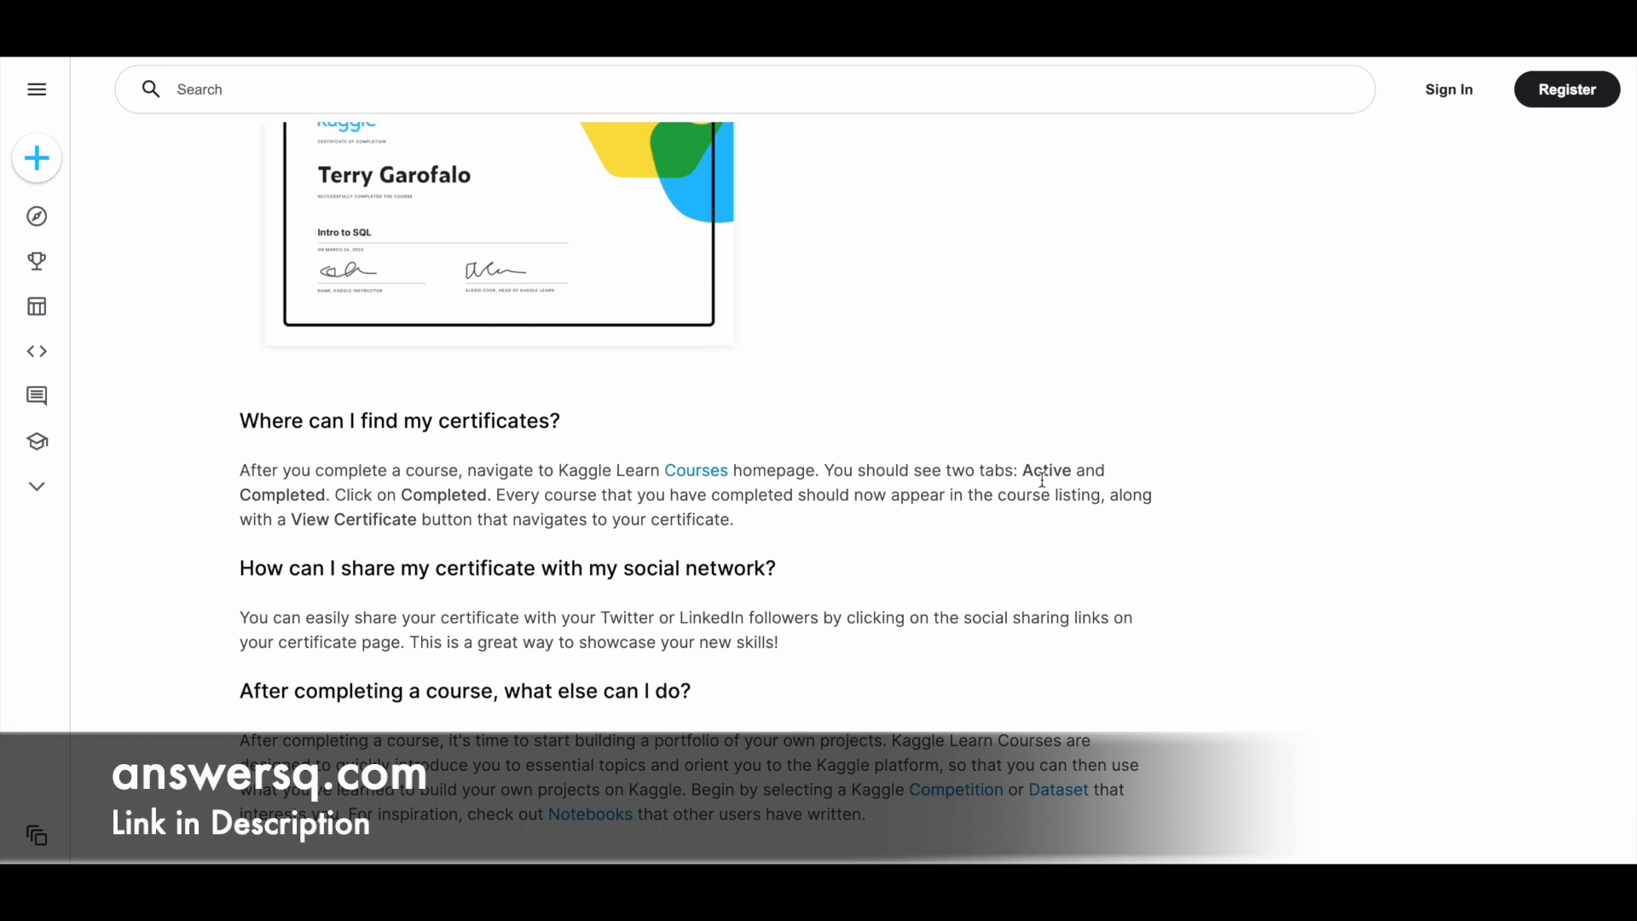
pyautogui.moveTo(352, 491)
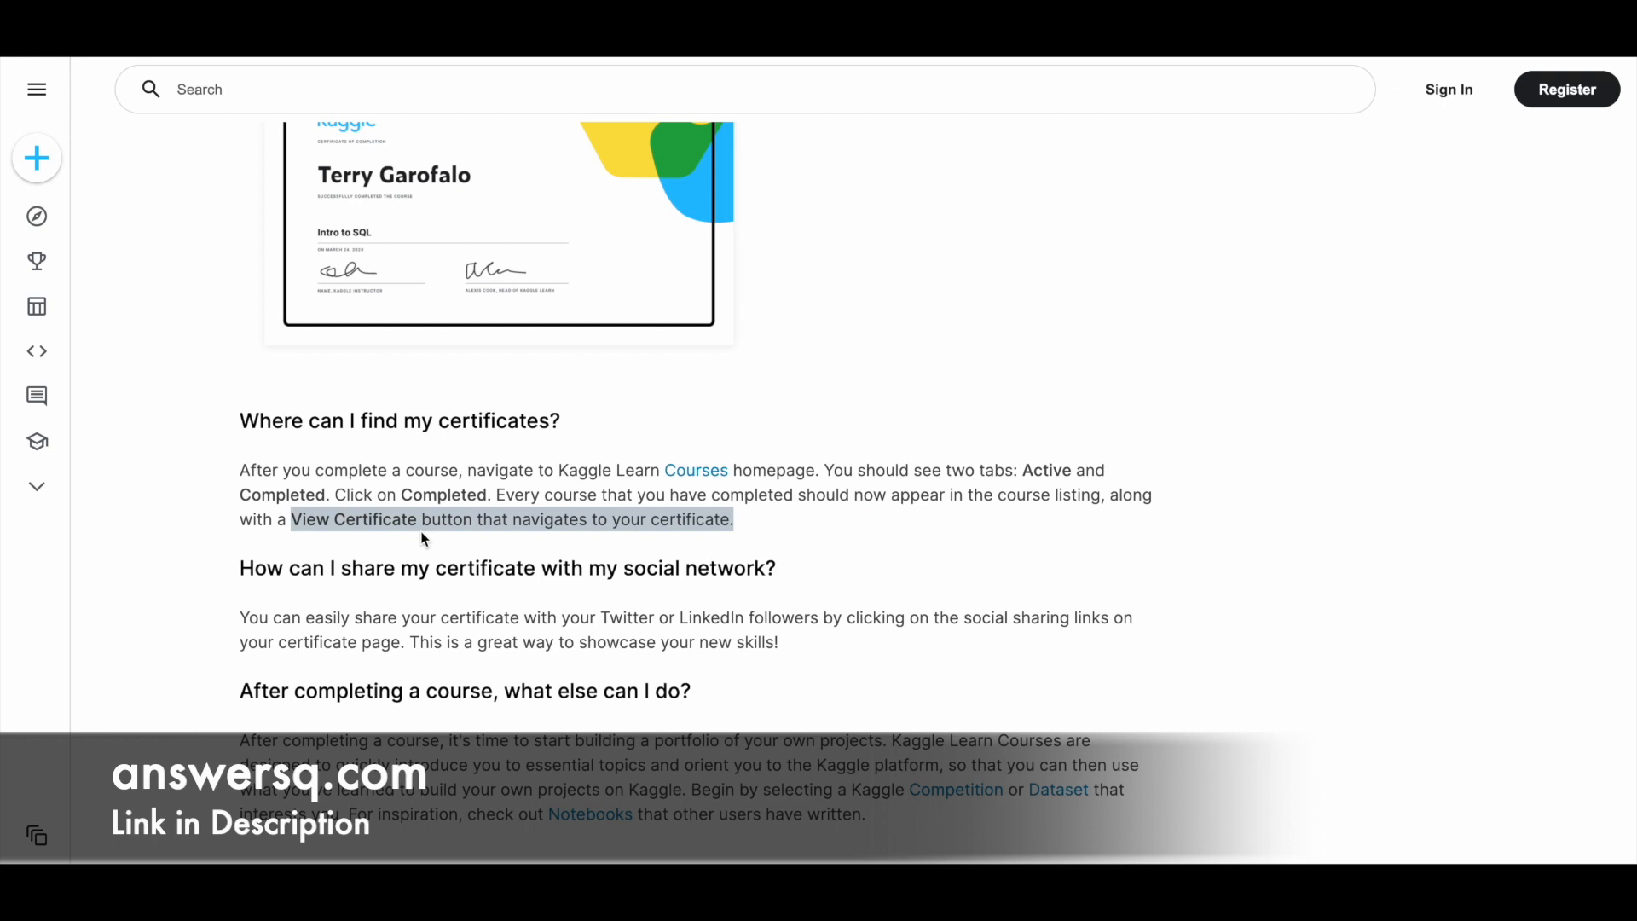
pyautogui.moveTo(846, 546)
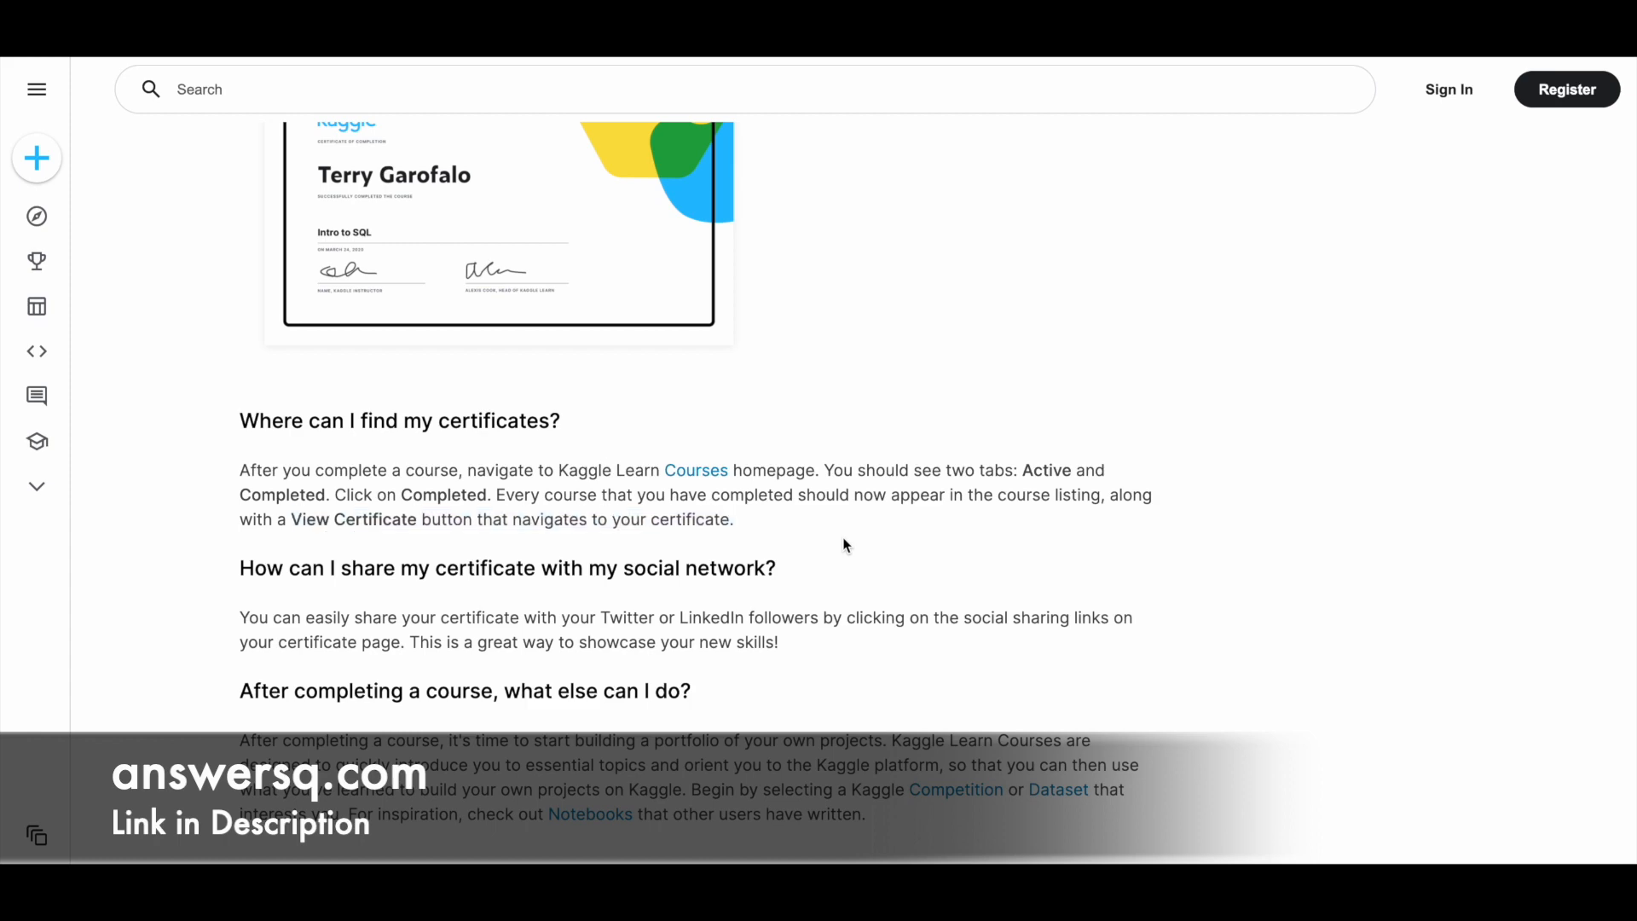
pyautogui.scroll(3)
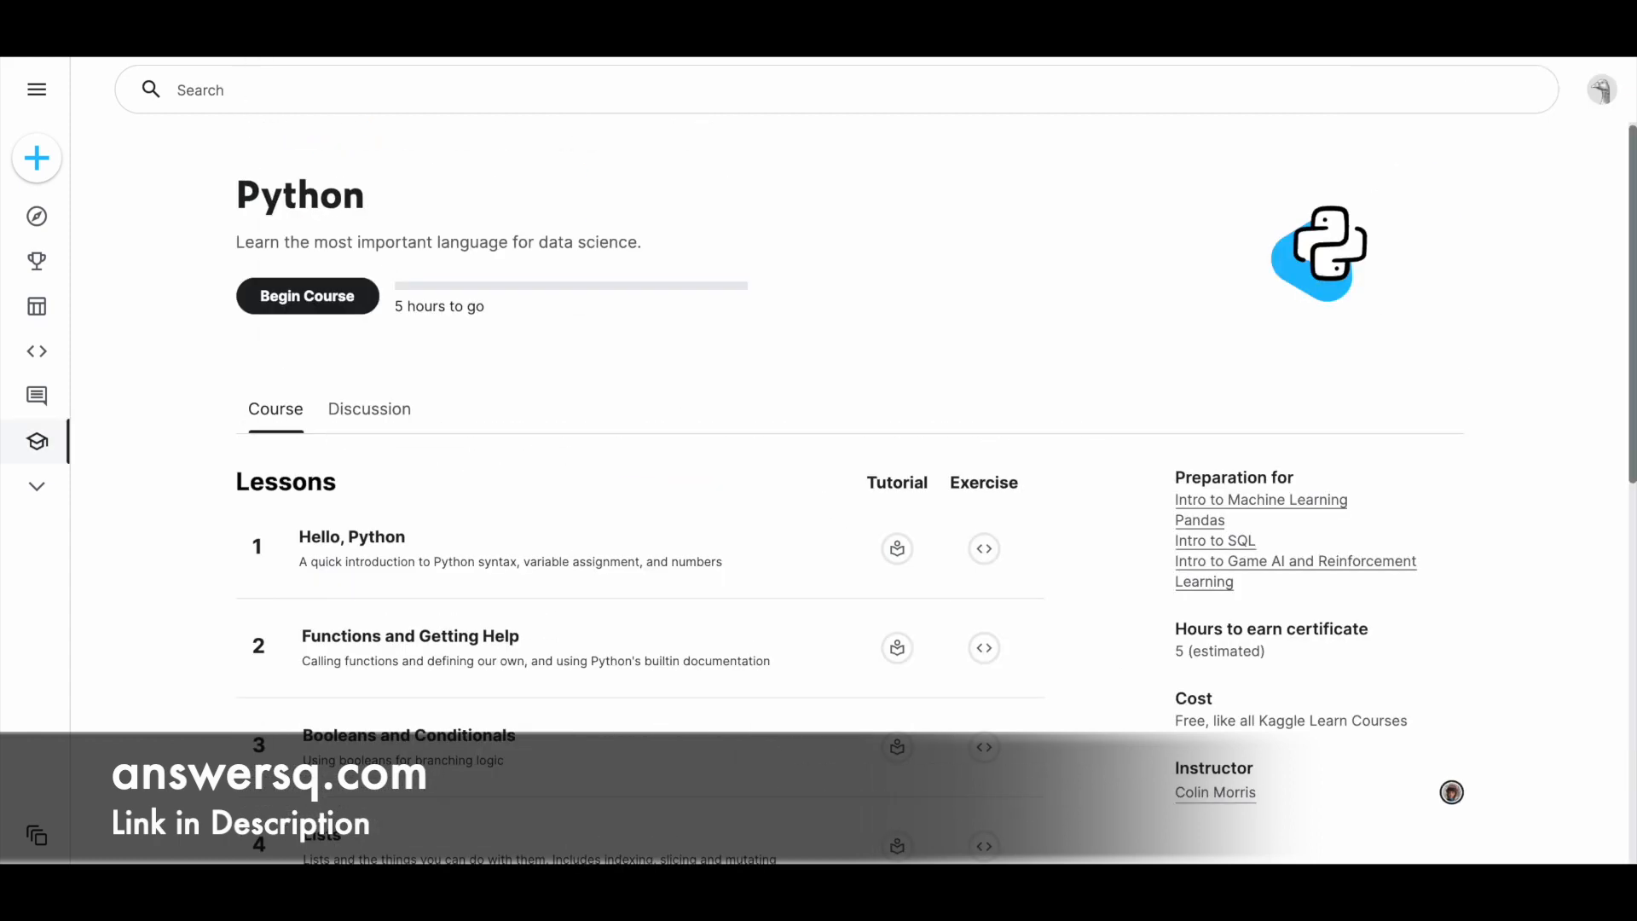
pyautogui.click(1259, 499)
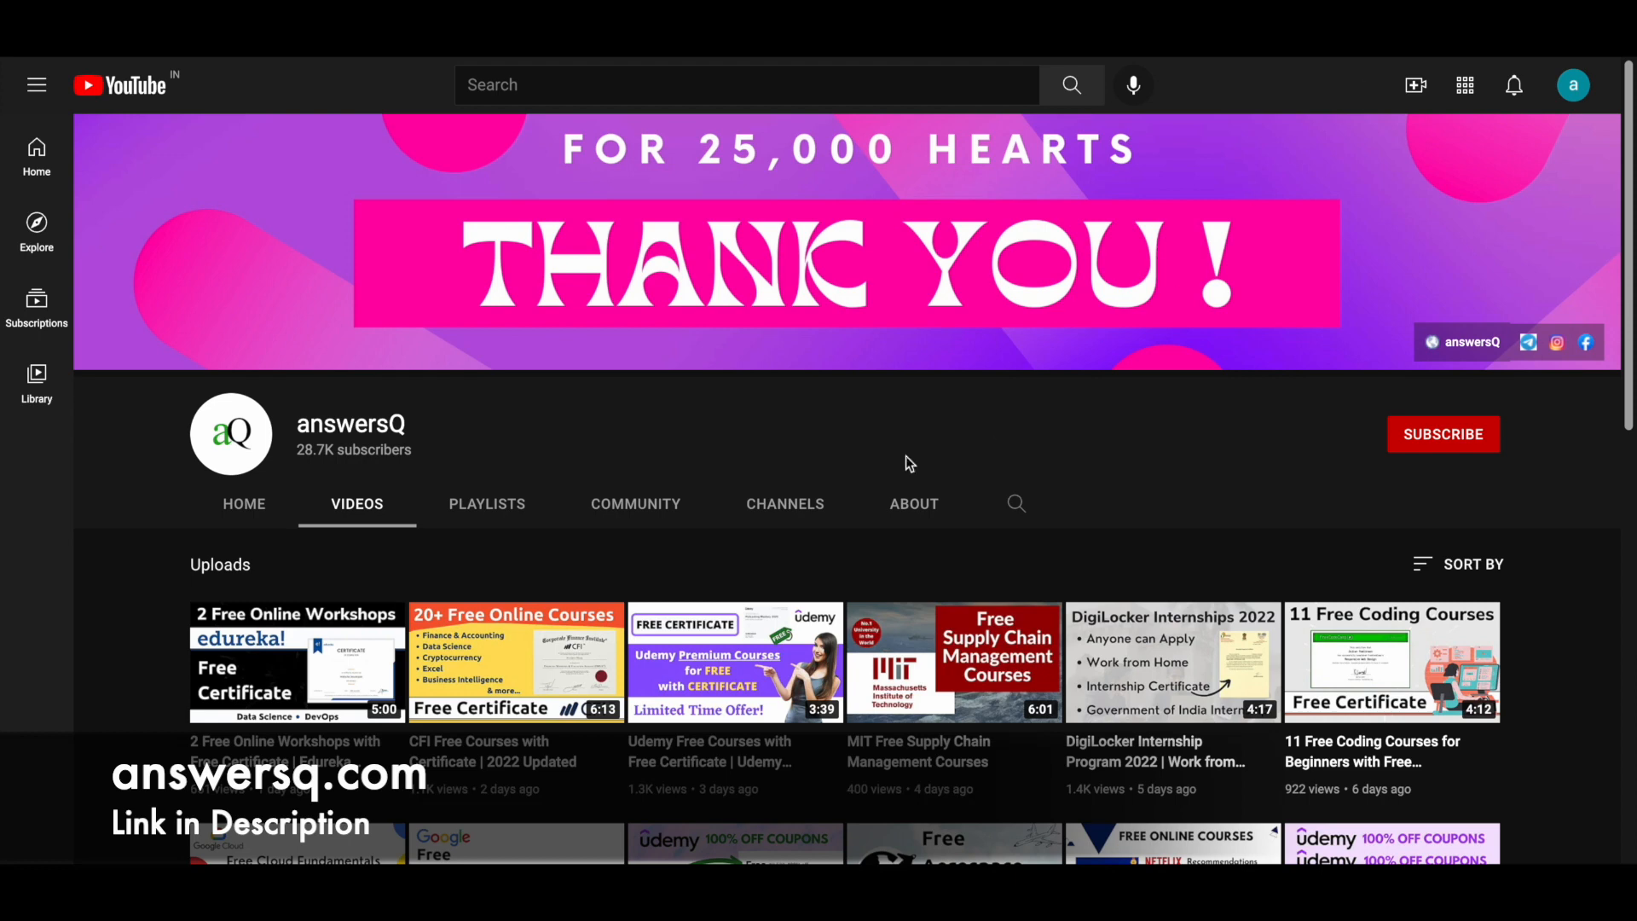
pyautogui.moveTo(1441, 464)
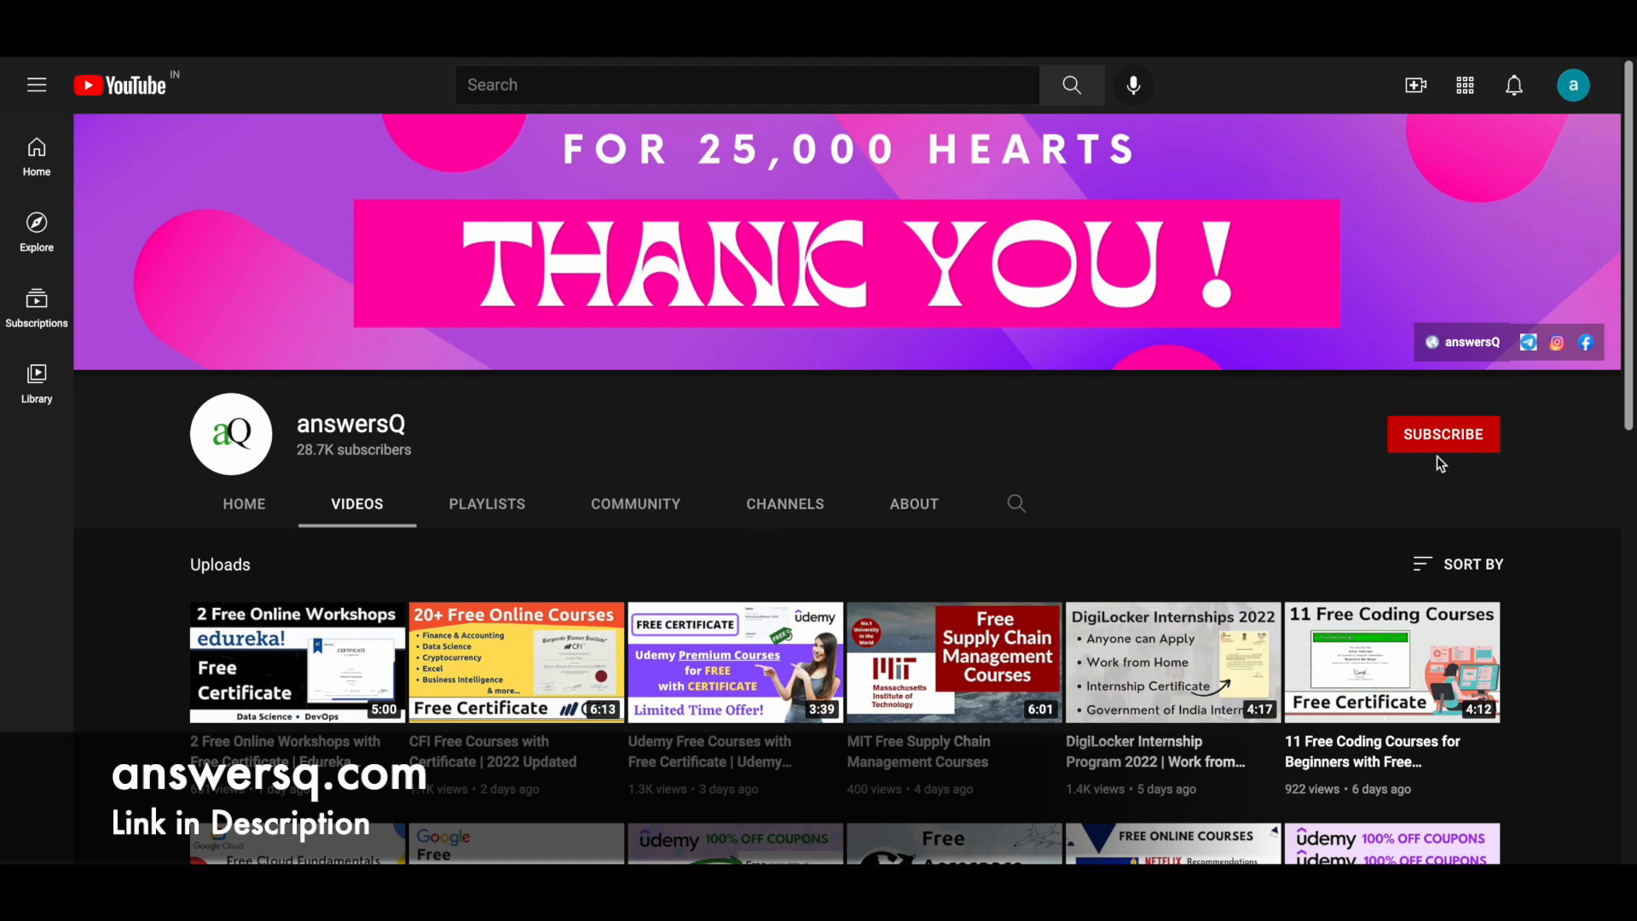
pyautogui.moveTo(1081, 542)
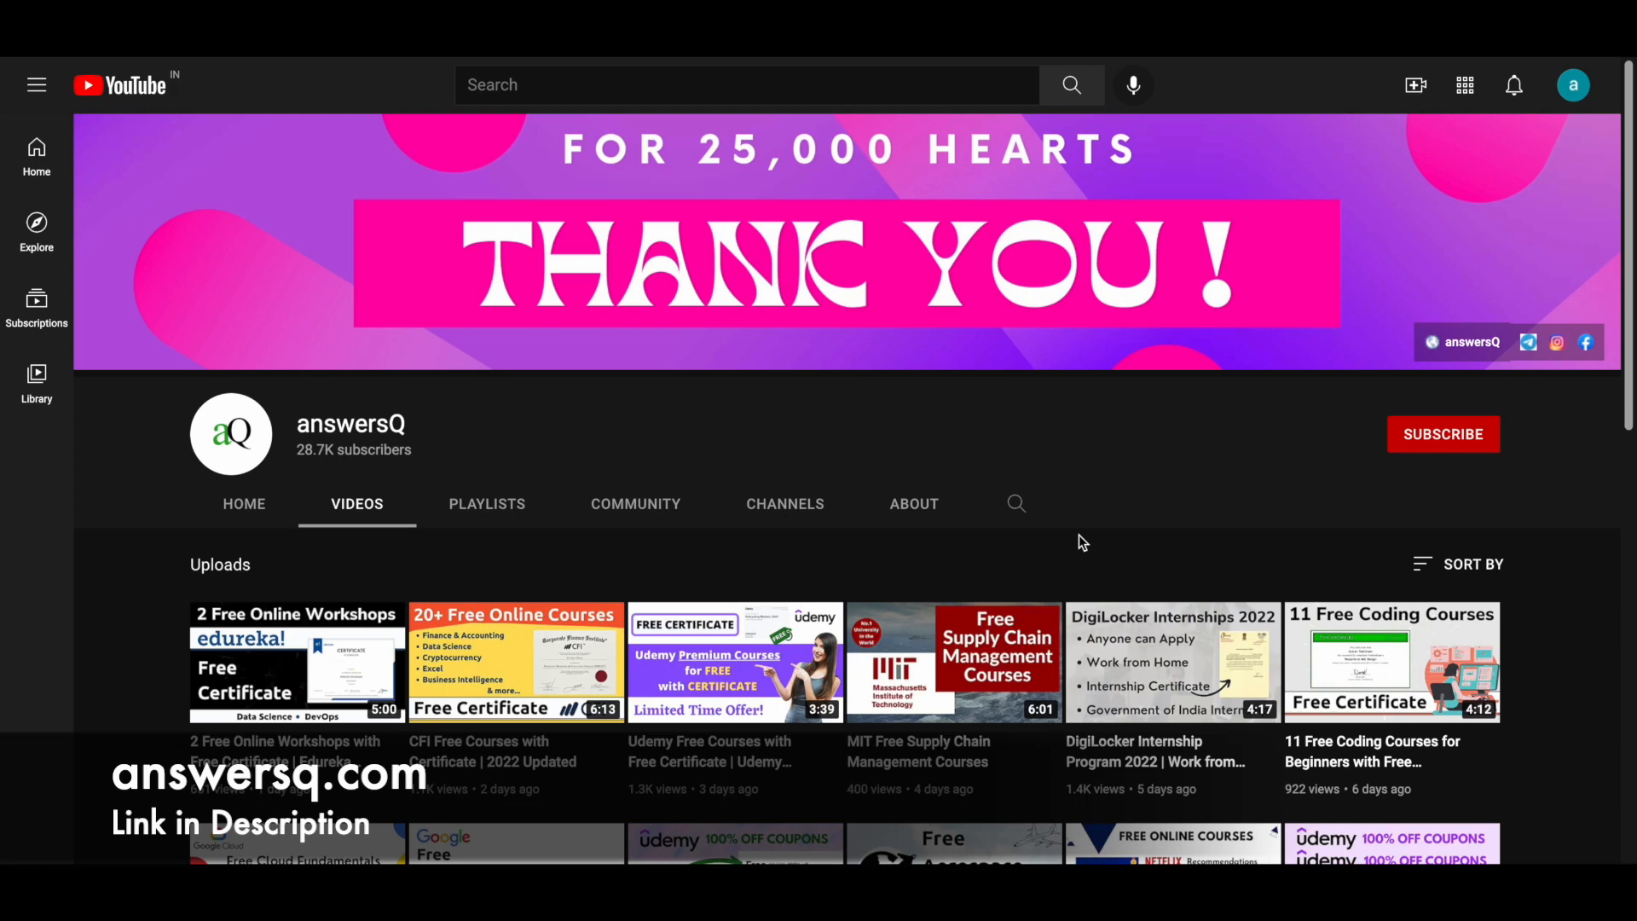
pyautogui.moveTo(1528, 343)
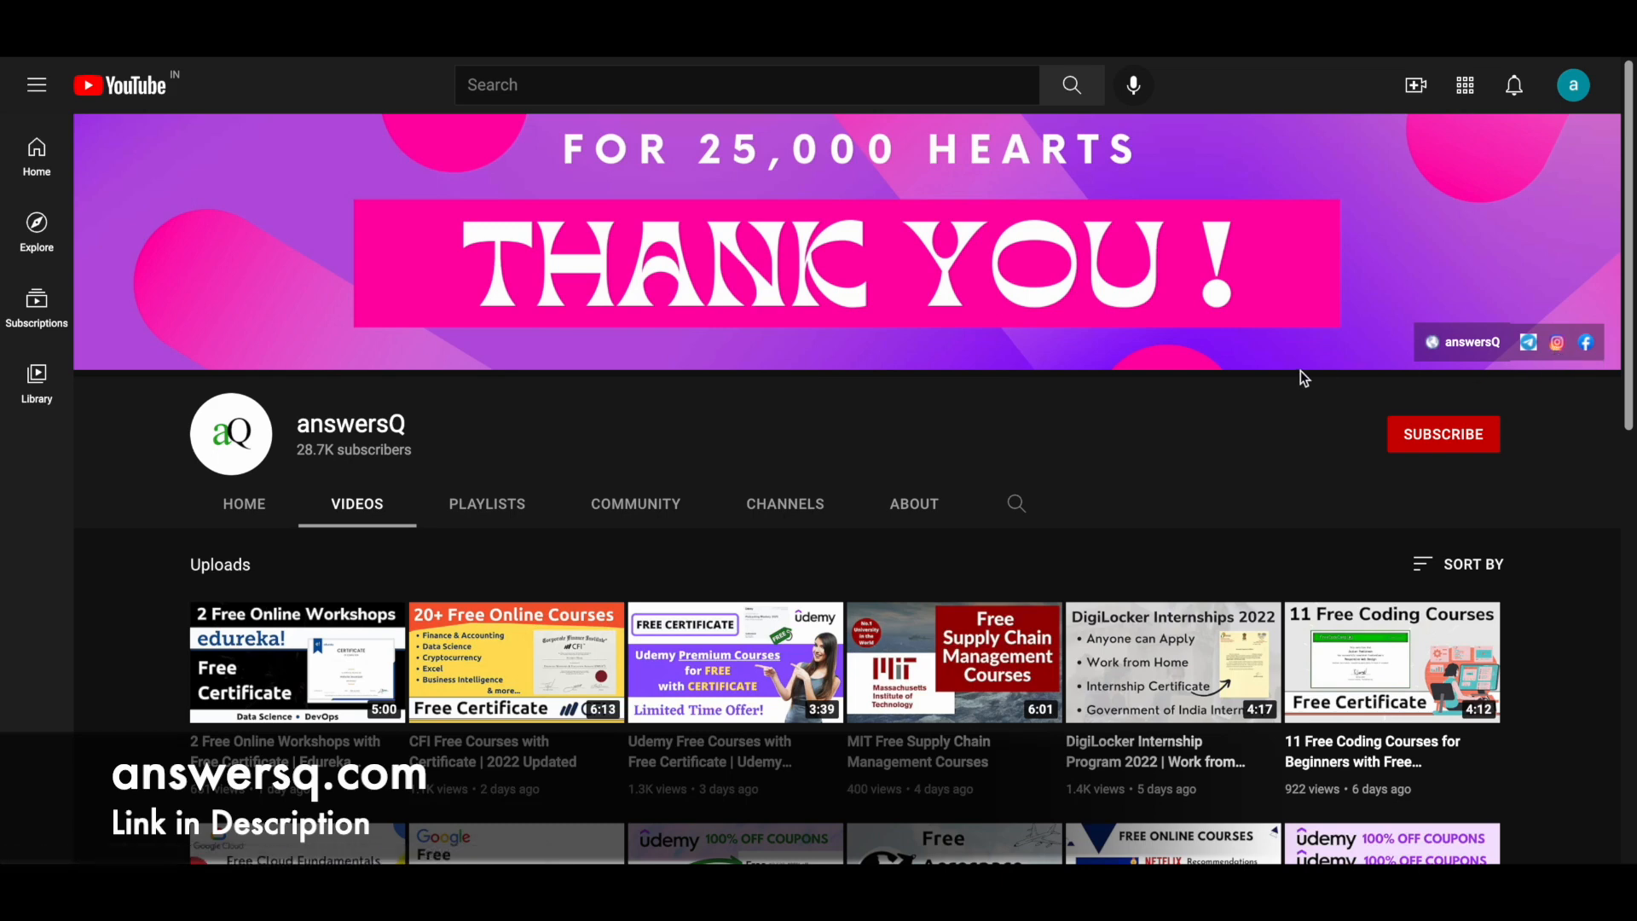
pyautogui.moveTo(1318, 380)
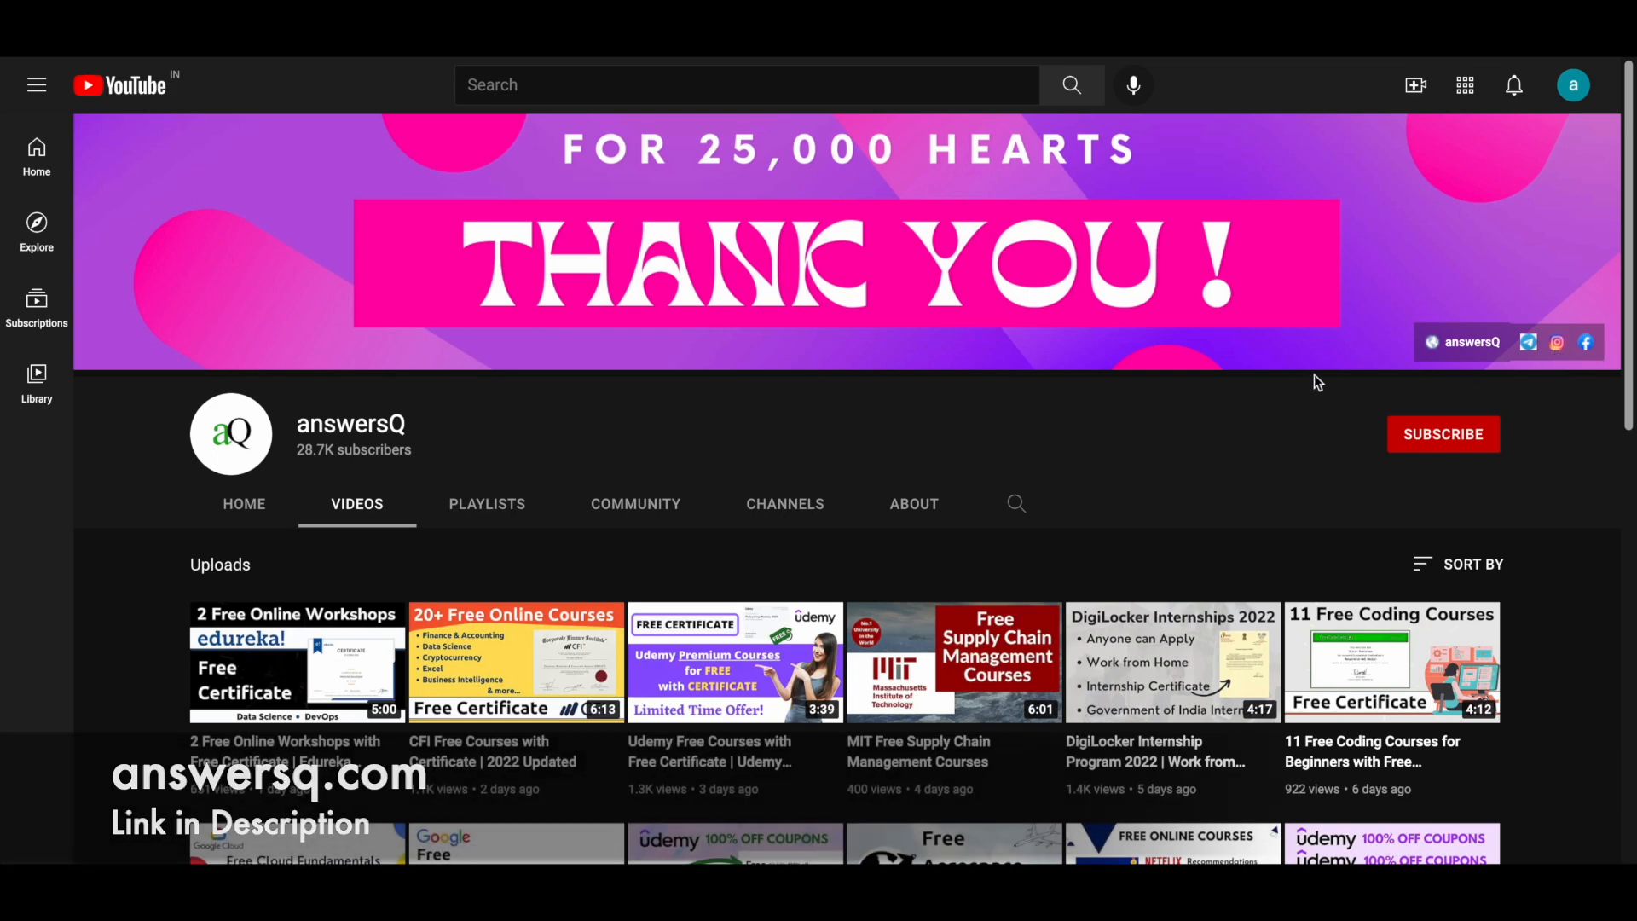